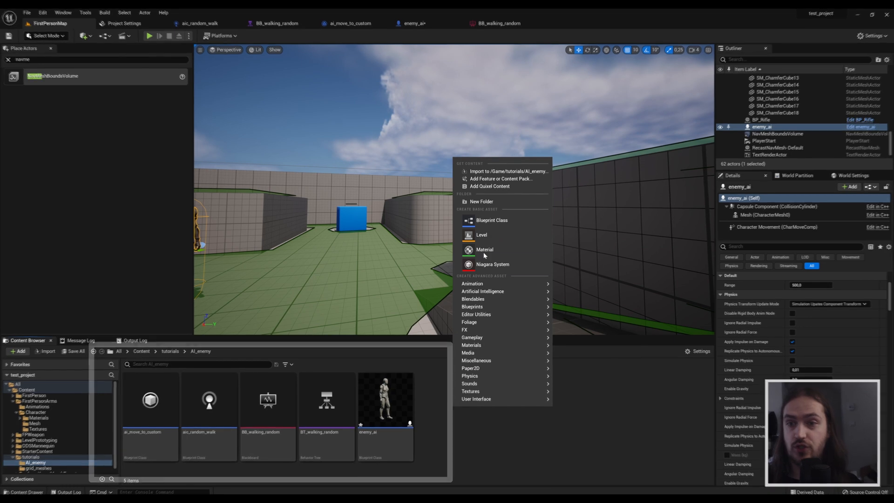
Create a new folder in AI_enemy and start a Character blueprint named character_moving in it.
click(482, 201)
text(new)
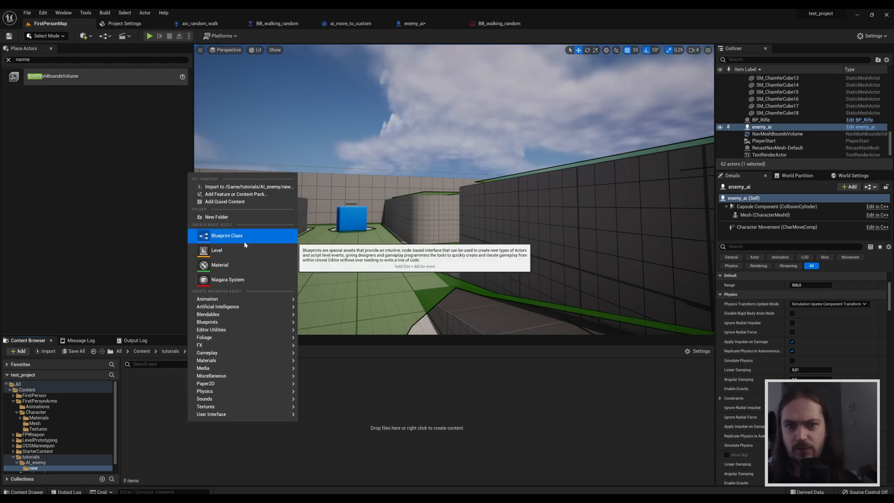
click(226, 236)
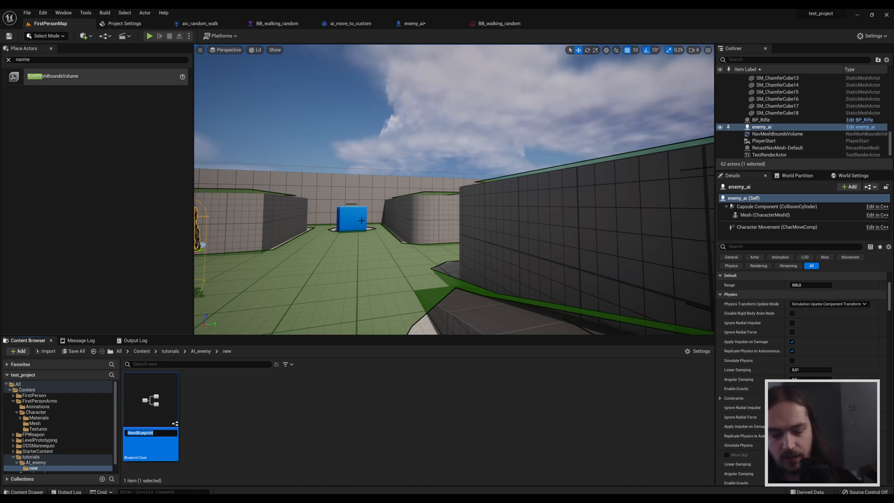
text(char)
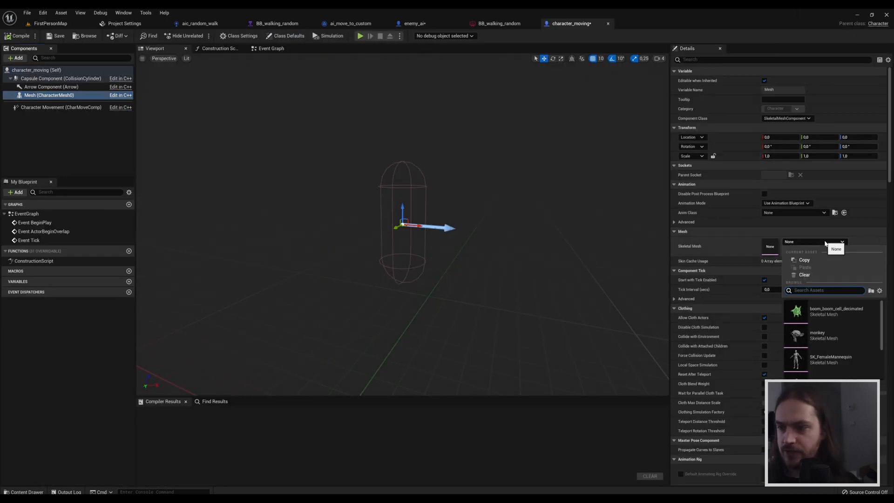
Assign SK_FemaleMannequin to the Mesh with Location Z -90 and Rotation Z -90, then compile.
click(831, 358)
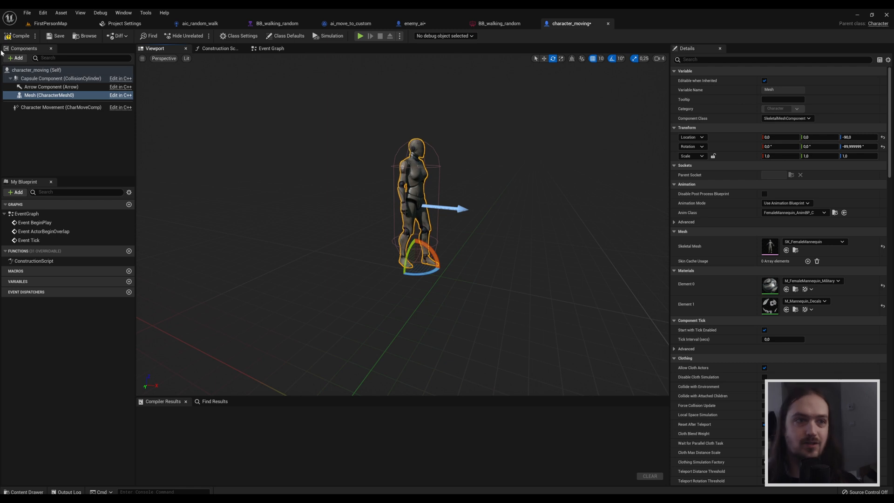
click(20, 36)
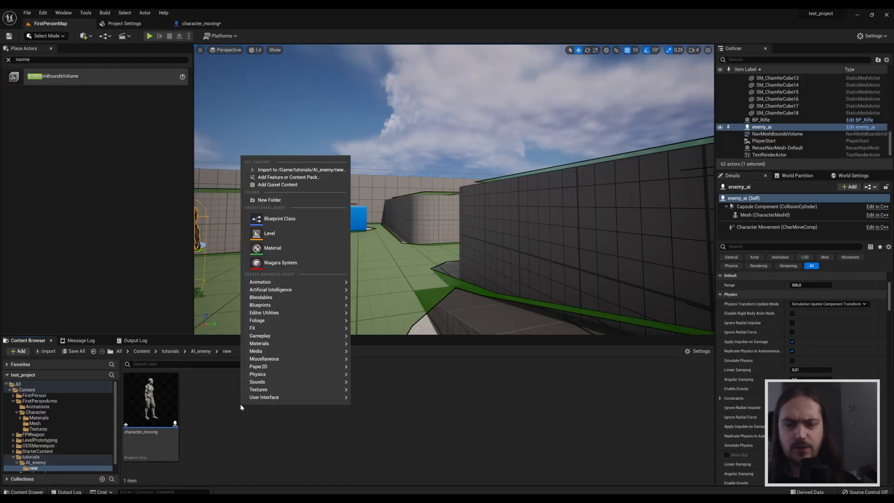
Create an AIController-based blueprint class named aic_walker in the new folder.
click(304, 222)
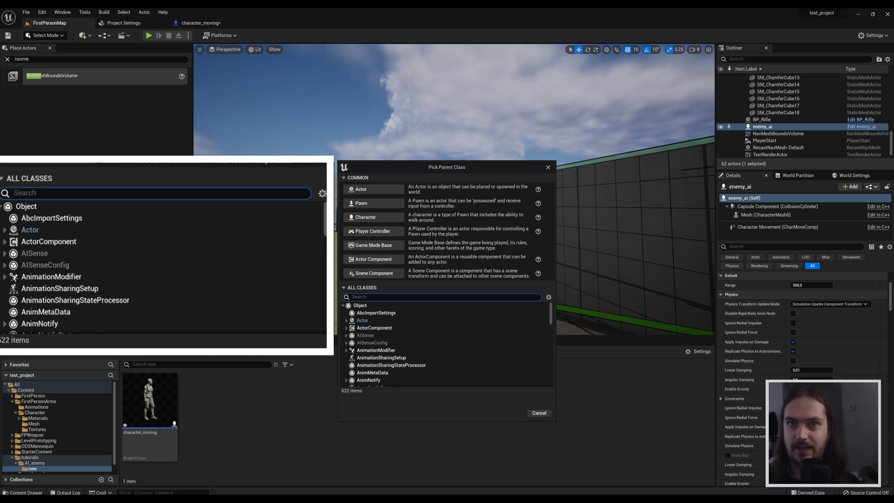
text(ai)
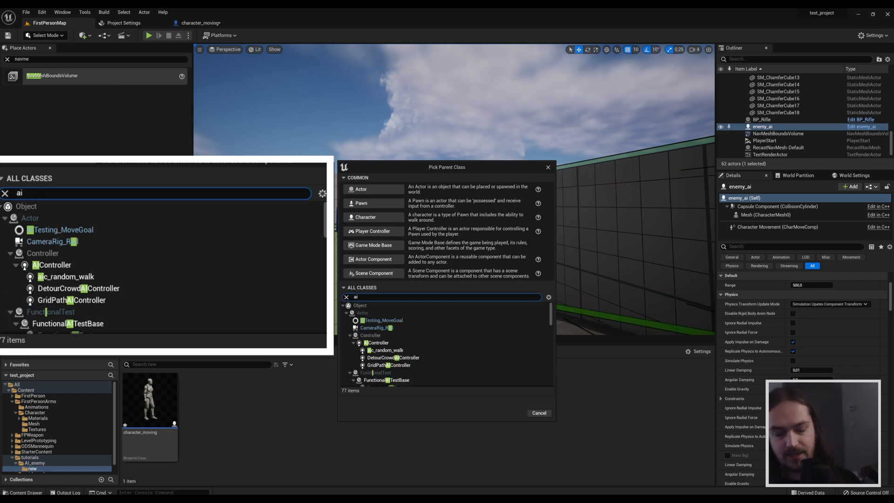
text(con)
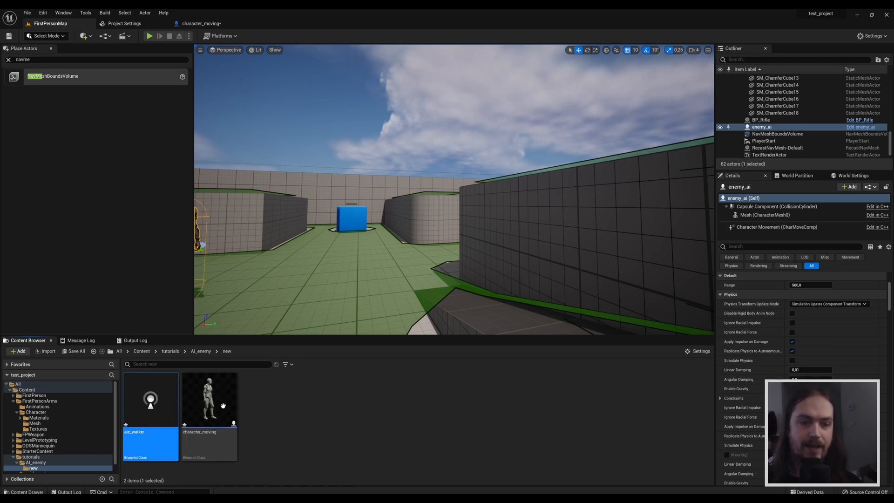
mouse_move(223, 403)
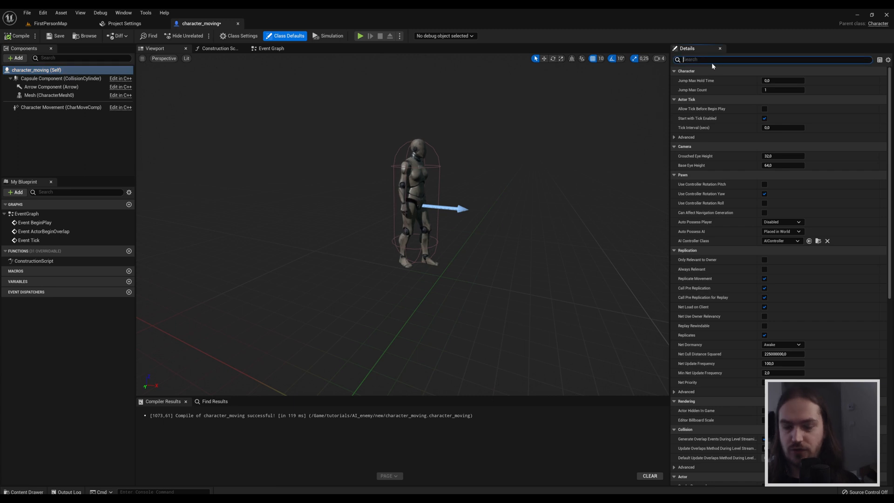
In Class Defaults, set Auto Possess AI to Placed in World or Spawned.
text(ai)
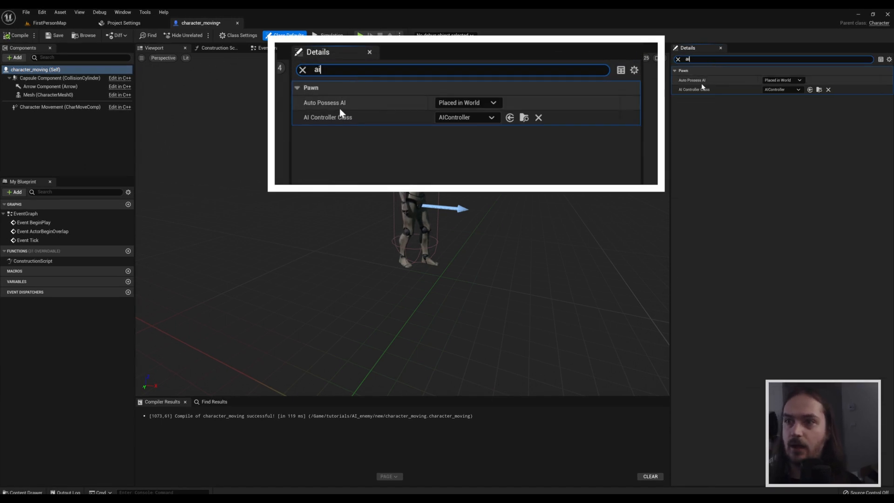
click(493, 103)
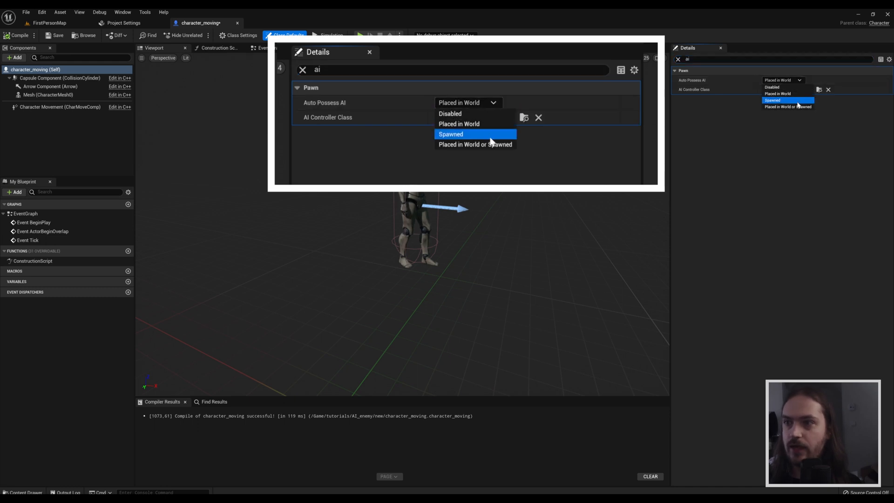
mouse_move(475, 143)
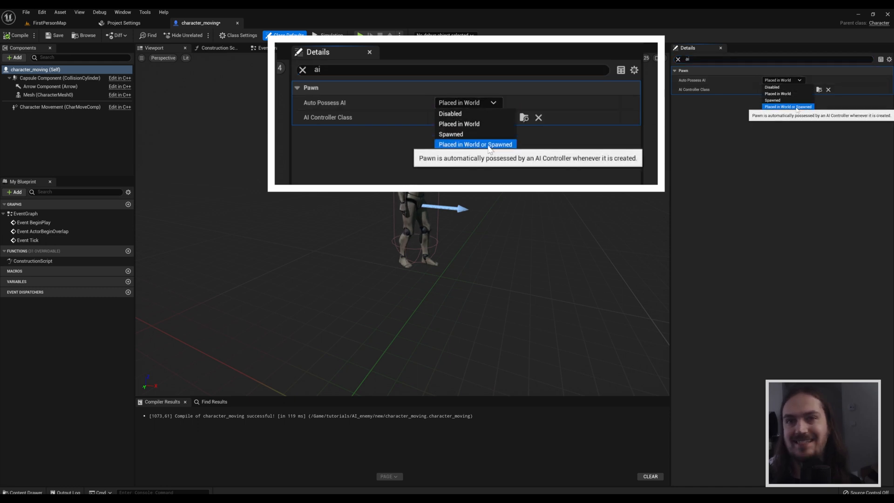
click(475, 143)
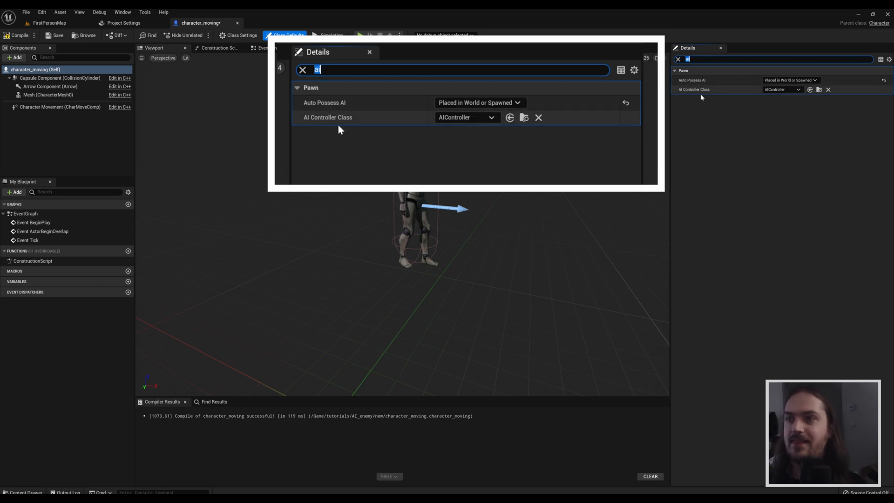
Set the AI Controller Class to aic_walker and compile character_moving.
click(468, 117)
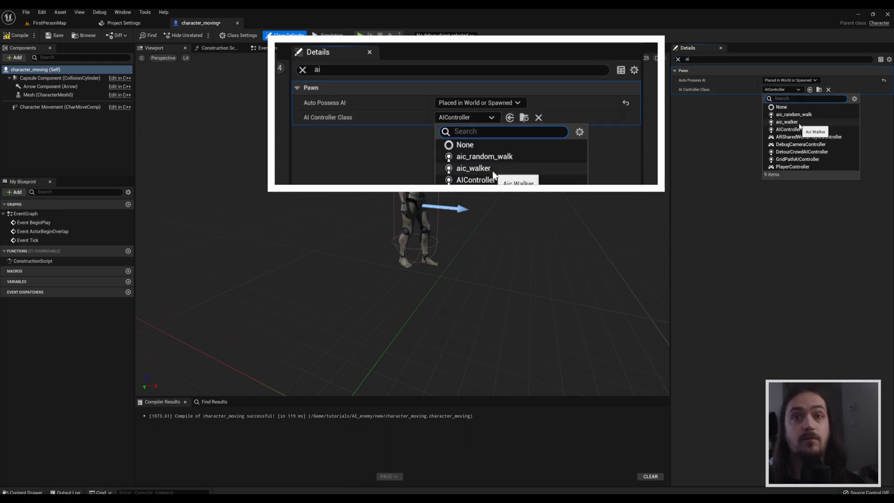
click(474, 167)
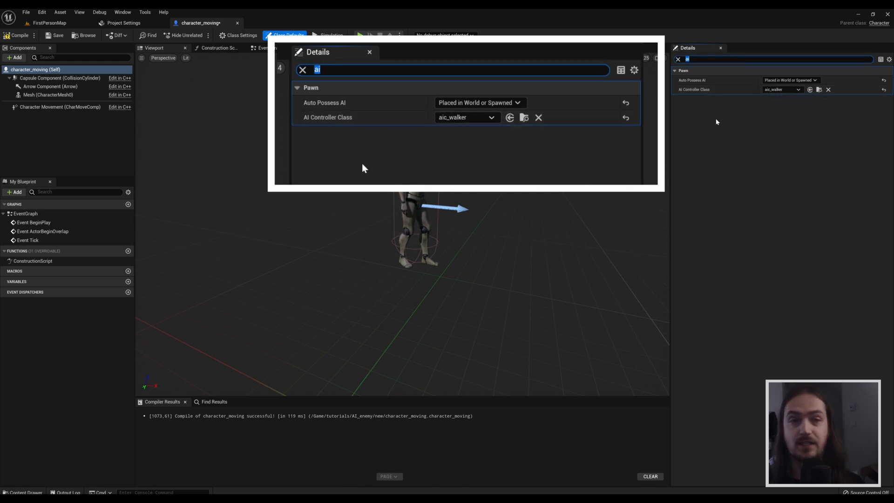
click(19, 34)
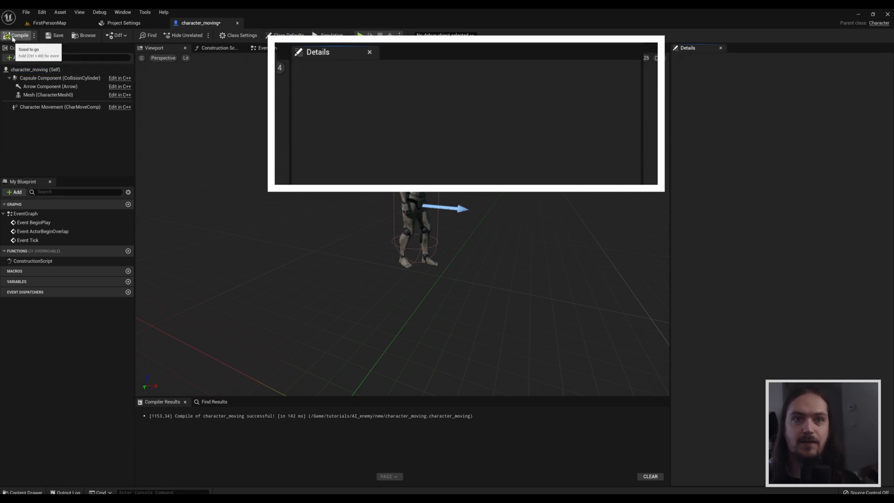
mouse_move(80, 29)
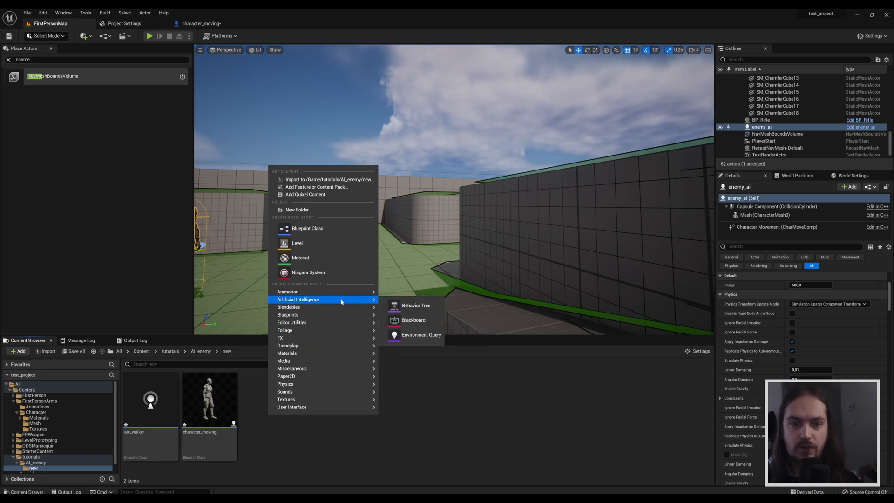
Add a behavior tree BT_walking and a blackboard BB_walking via the Artificial Intelligence menu.
click(417, 306)
text(BT_walking)
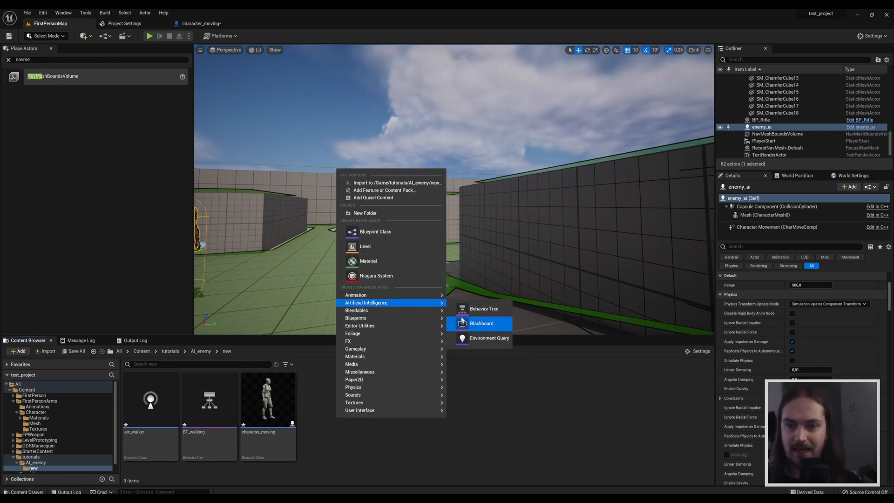
click(480, 323)
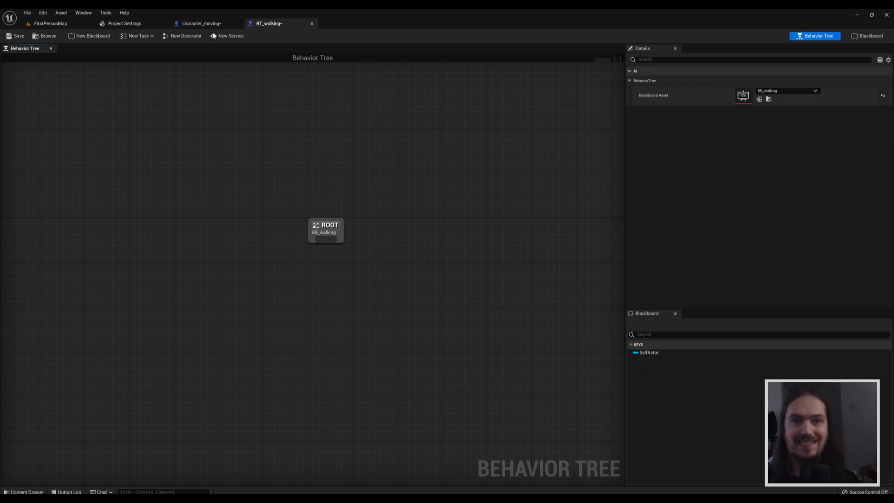
Check character_moving's Event Graph, then return to BT_walking using the BB_walking blackboard.
click(202, 24)
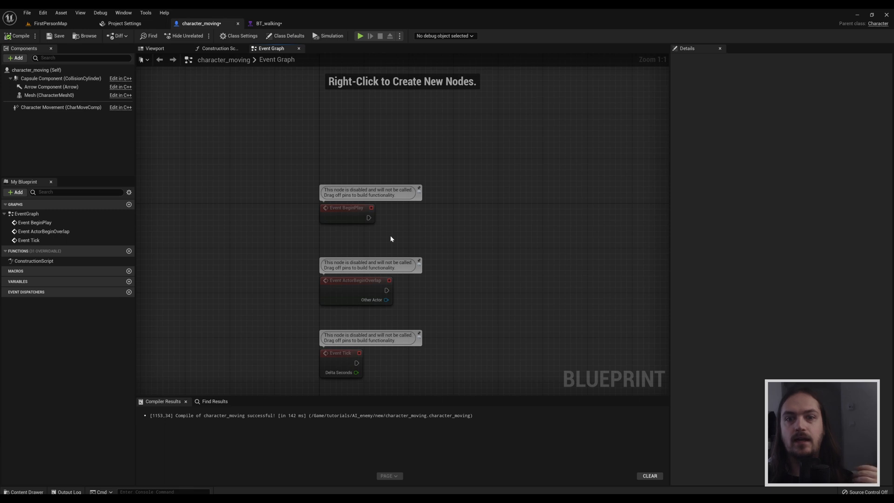
mouse_move(363, 212)
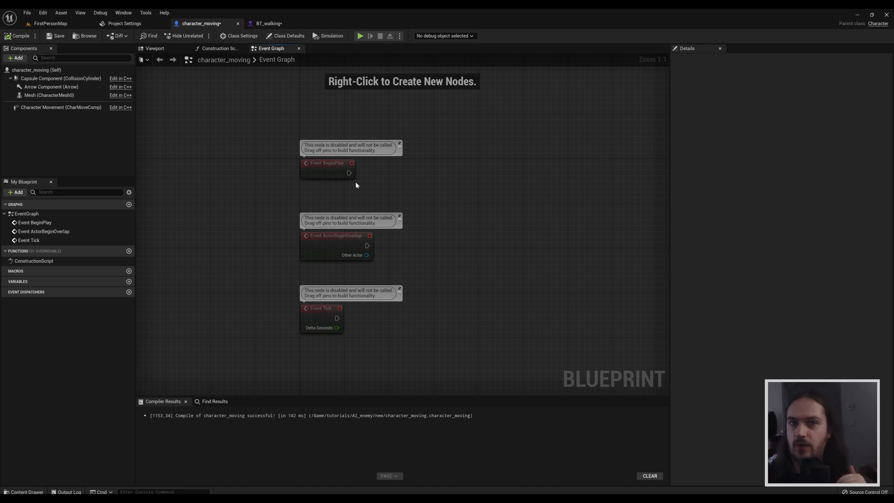
click(267, 23)
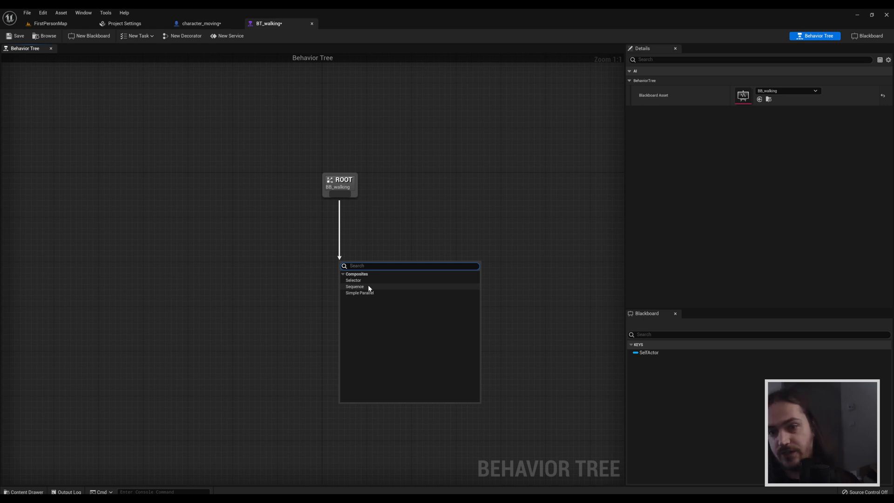
mouse_move(370, 294)
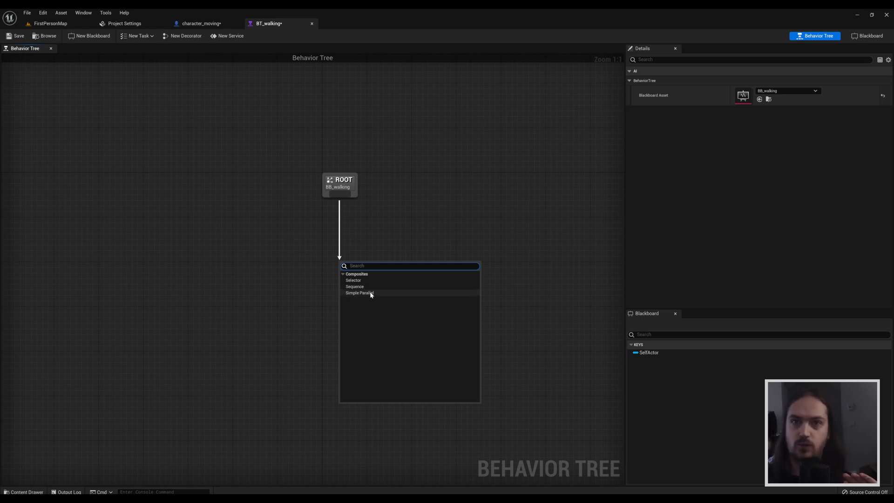
mouse_move(370, 286)
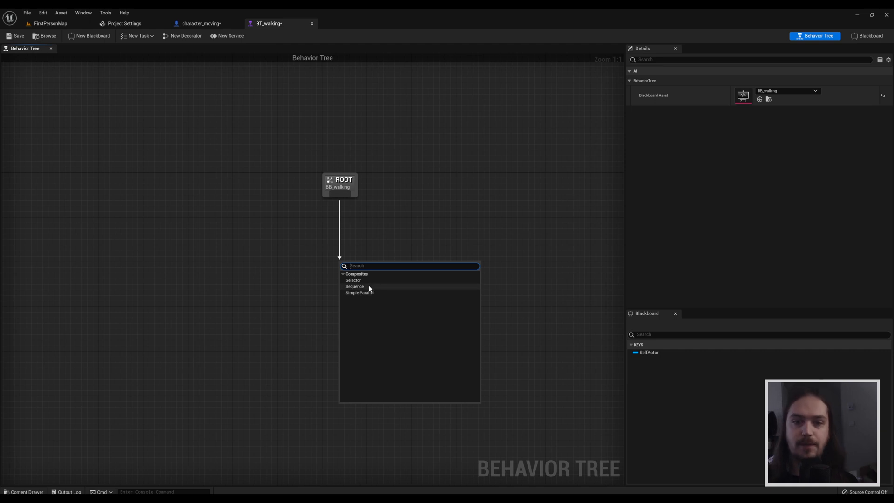
Add a Sequence under ROOT with a Wait task whose Random Deviation is 3.5 seconds.
click(354, 286)
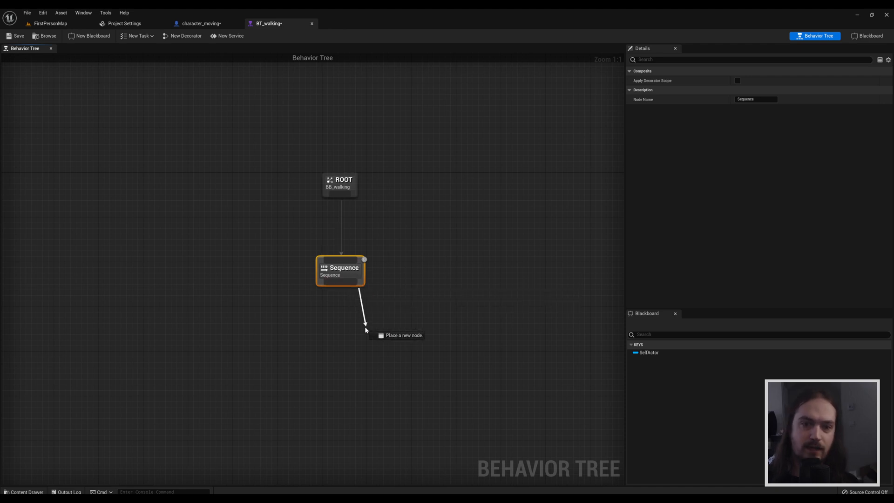
click(383, 342)
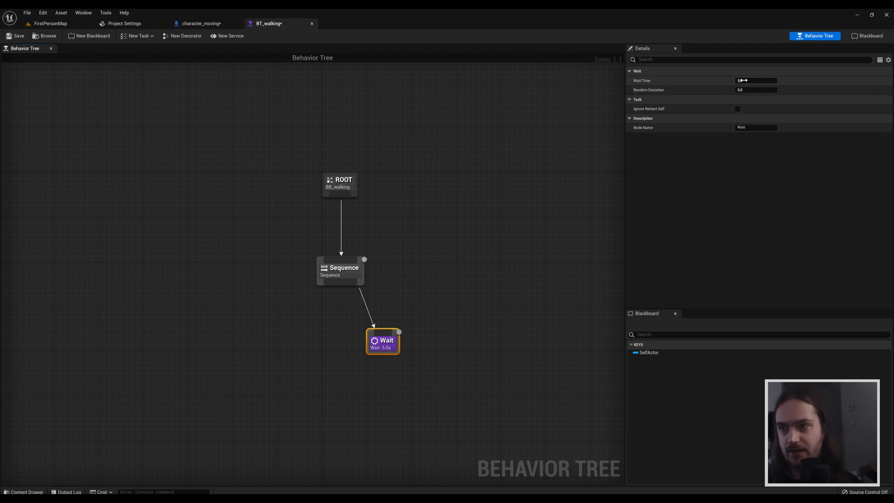
click(755, 90)
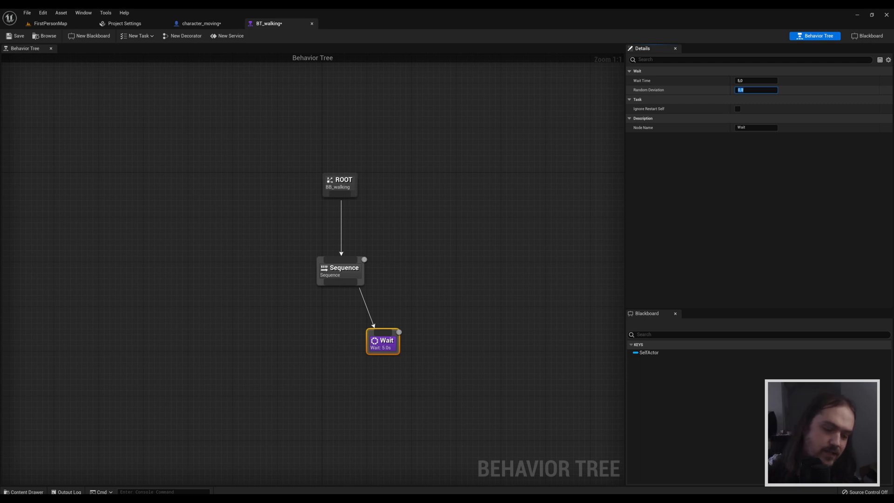
text(3.5)
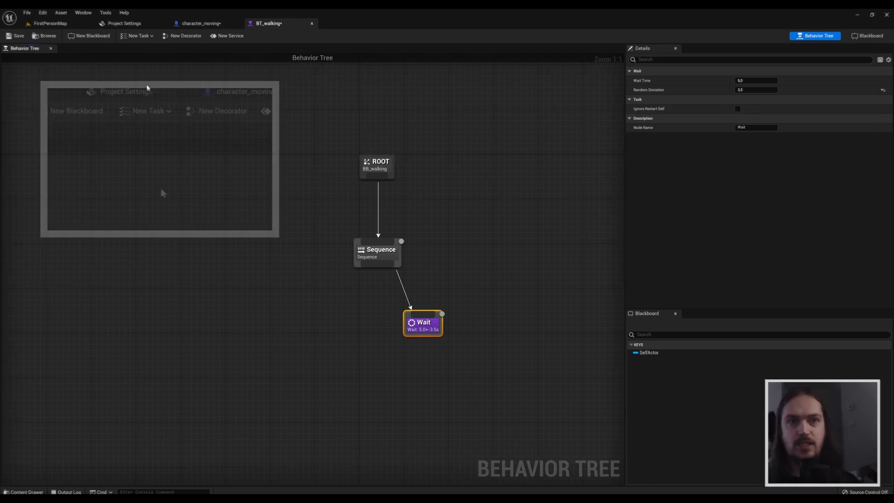
Start a new task based on BTTask_BlueprintBase from the New Task menu.
click(137, 36)
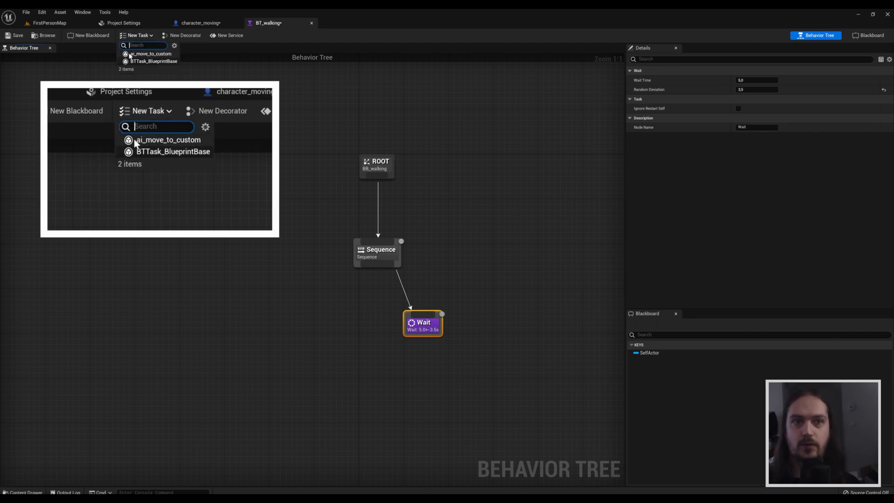
mouse_move(169, 140)
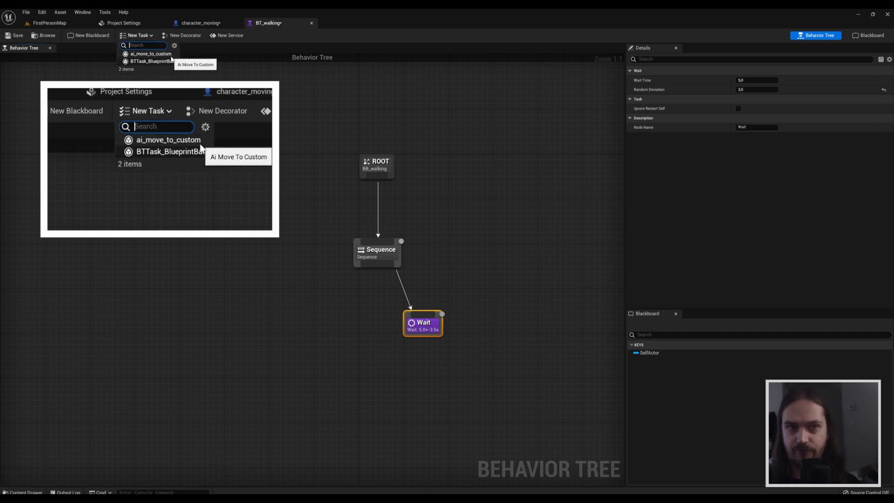
mouse_move(173, 151)
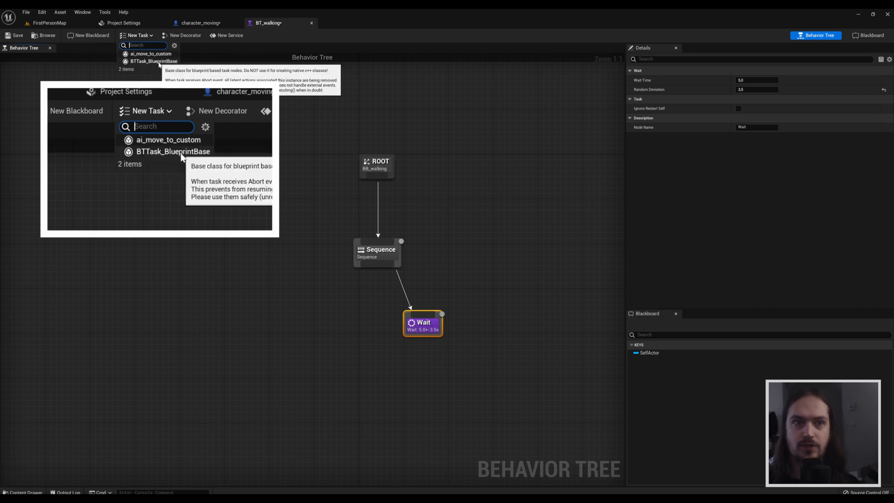
click(173, 151)
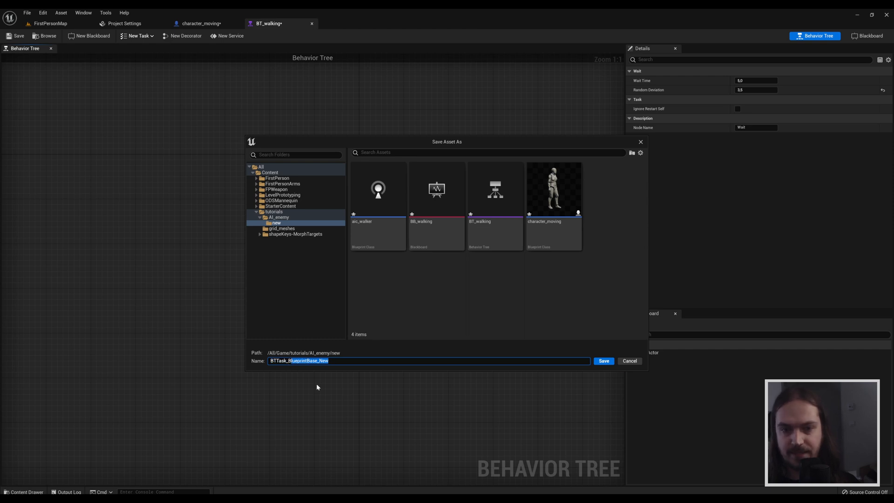
Save the new task as BTTask_random_movement in the AI_enemy/new folder.
text(BTTask_r)
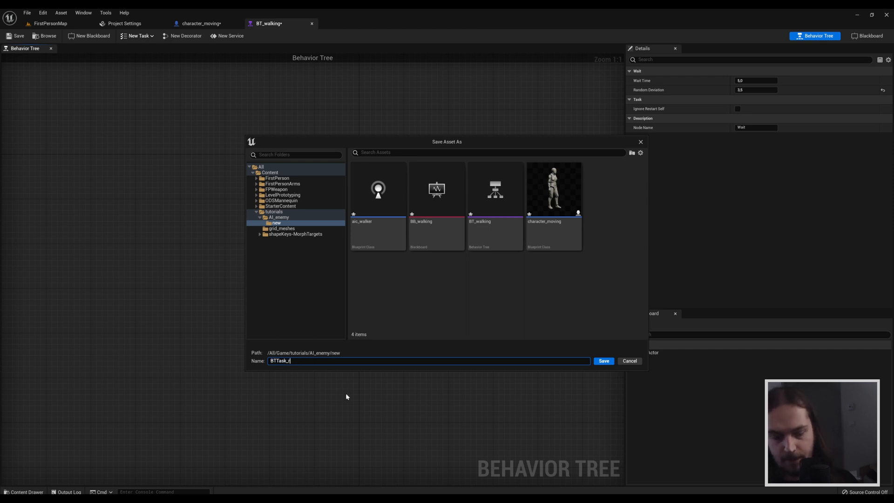
text(andom_movement)
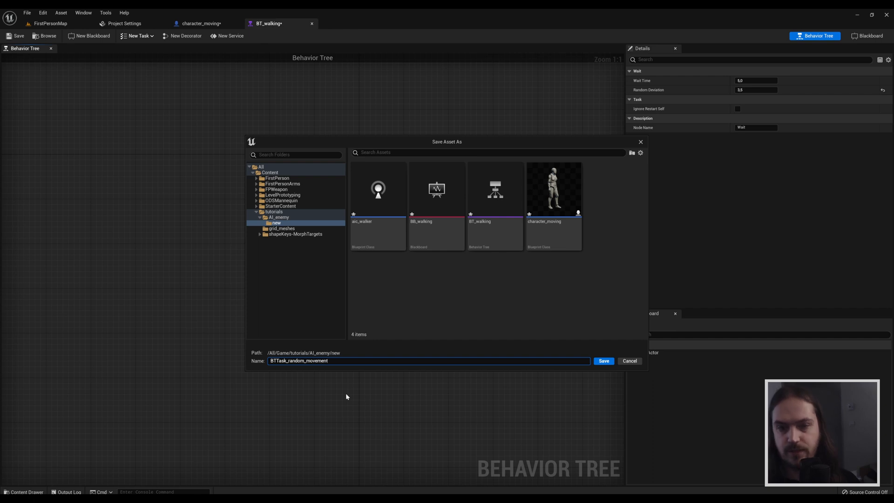
click(604, 360)
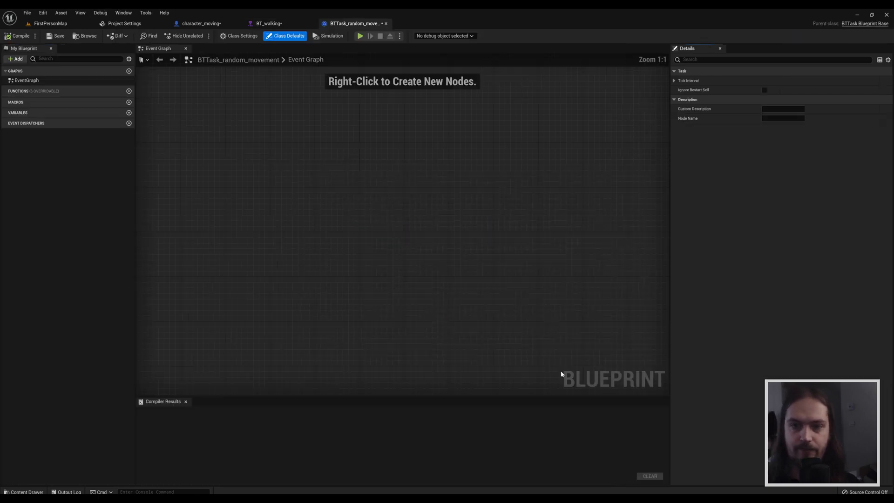
mouse_move(299, 197)
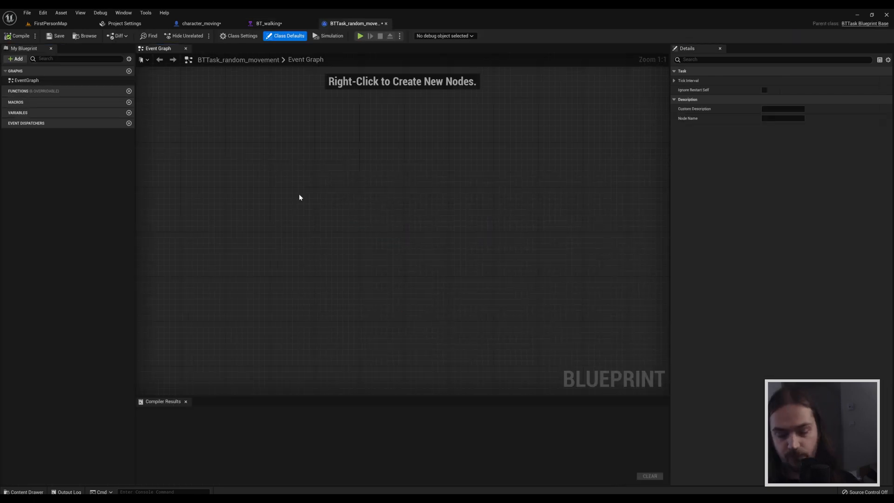
Add the Event Receive Execute AI node and position it at the left of the graph.
right_click(299, 197)
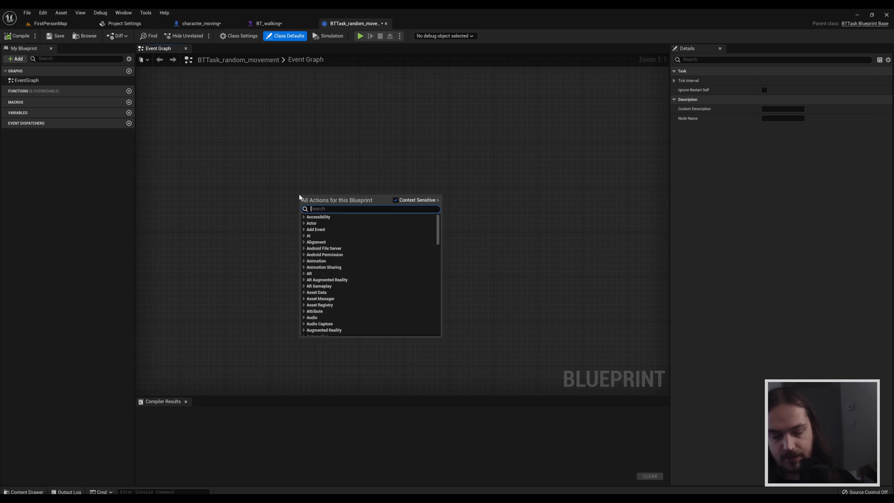
text(event ai)
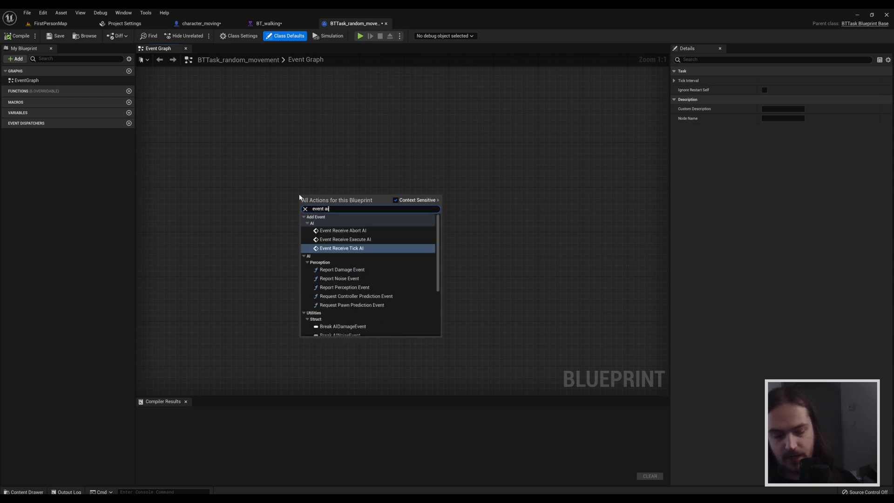
click(344, 240)
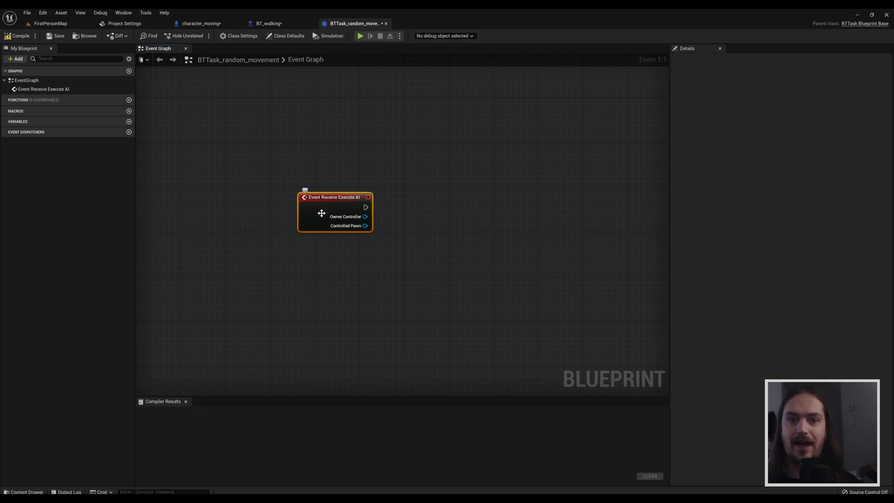
mouse_move(315, 220)
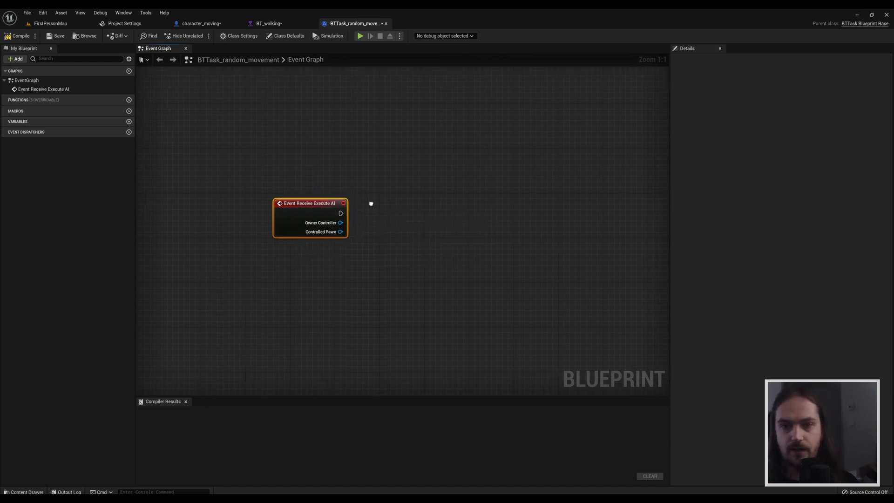
drag(309, 203, 264, 194)
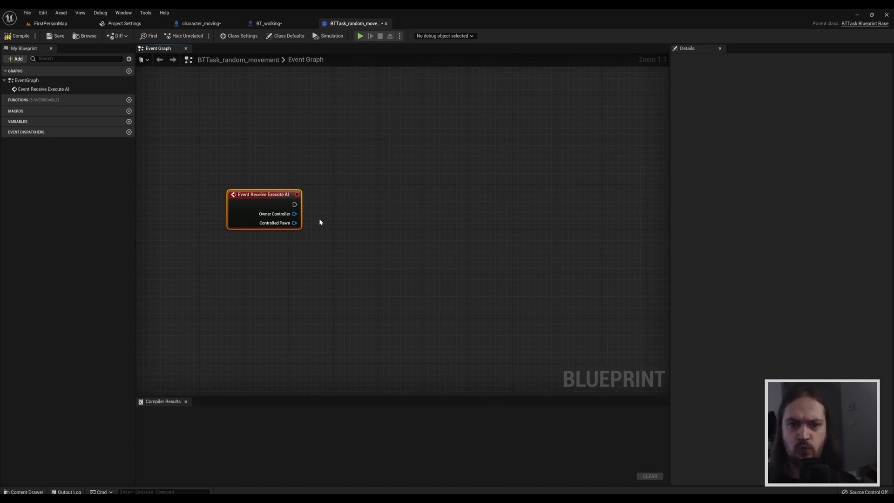
mouse_move(276, 214)
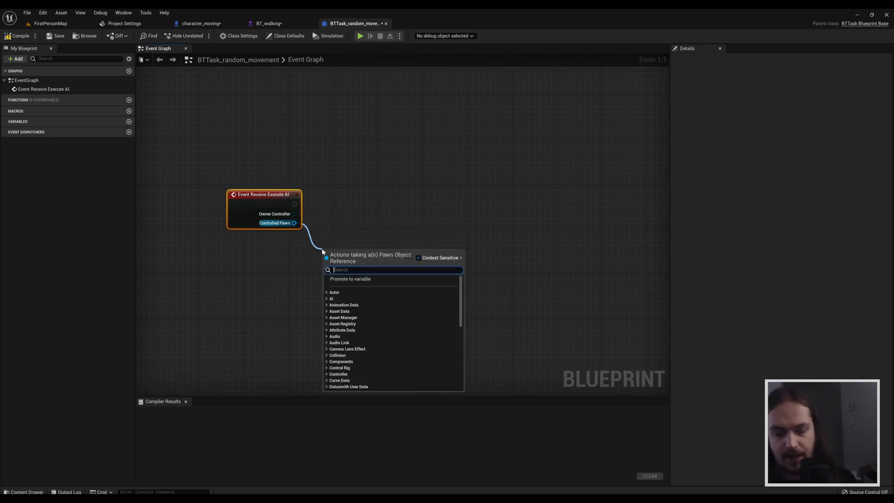
Feed Controlled Pawn into Get Actor Location and its result into GetRandomPointInNavigableRadius.
text(get)
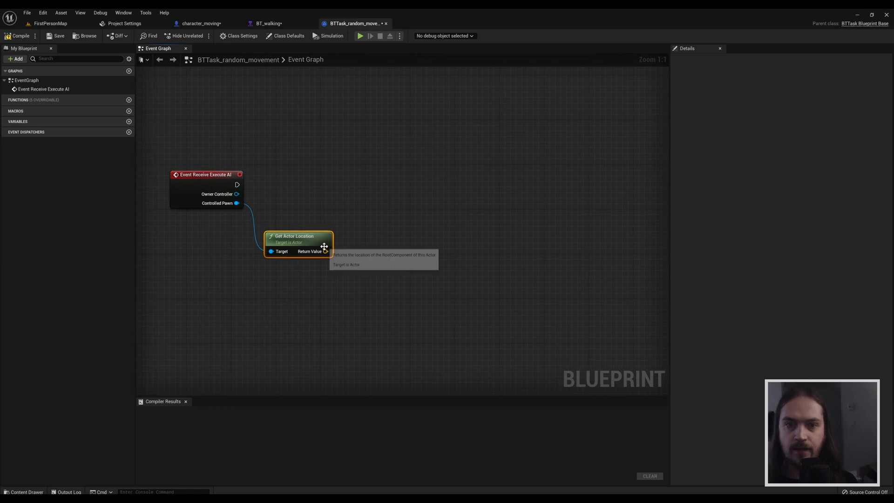
mouse_move(325, 251)
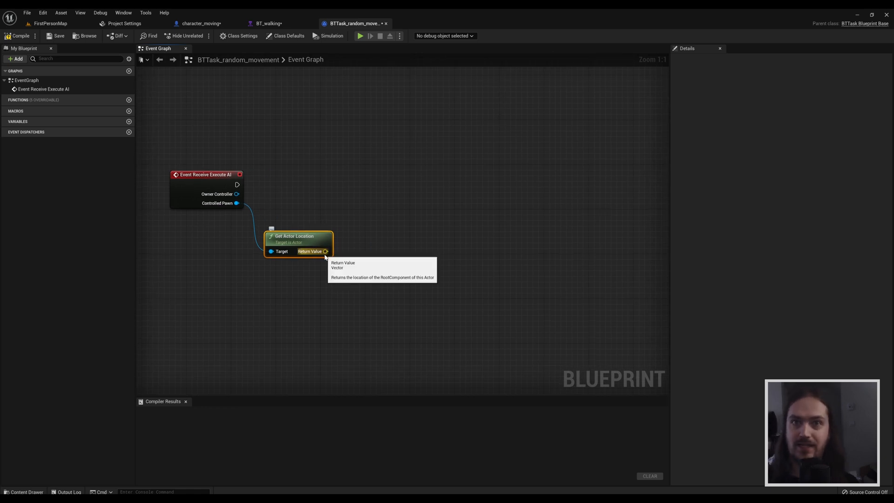
mouse_move(325, 251)
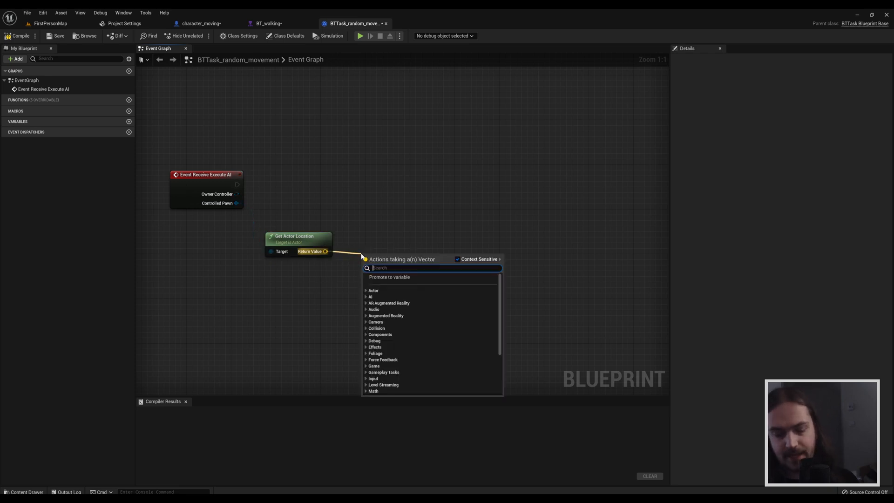
text(get random)
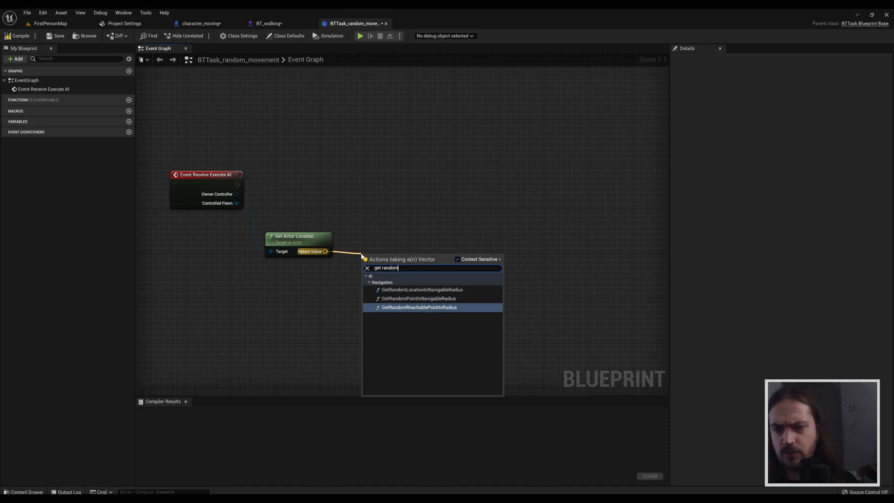
click(419, 299)
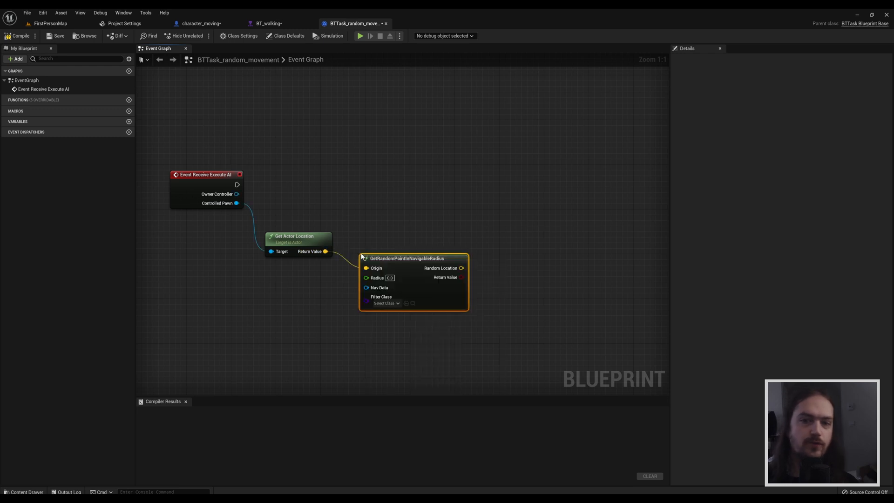
mouse_move(376, 278)
text(500)
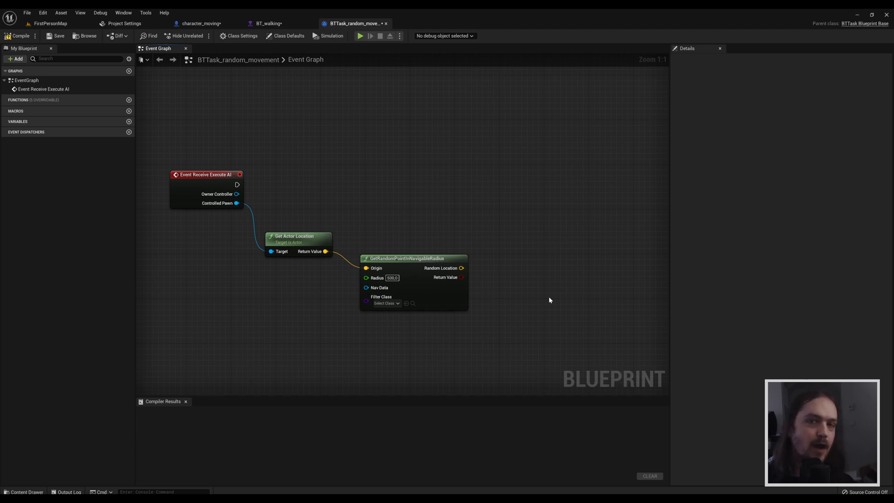
mouse_move(299, 286)
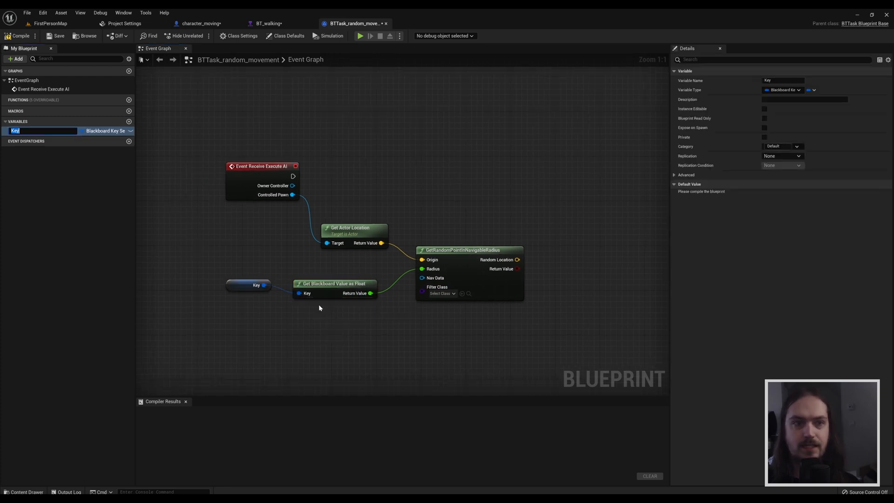
Promote the blackboard float Key to a variable named range key feeding Radius, then compile the task.
text(range key)
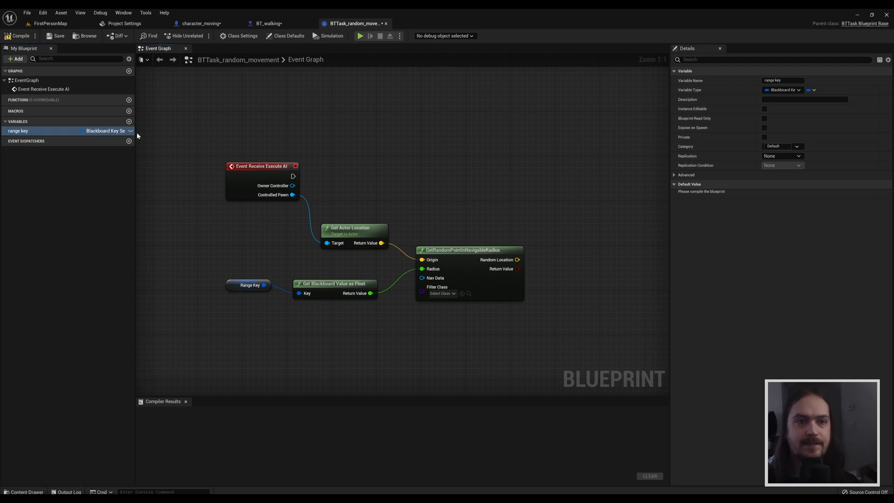
click(20, 35)
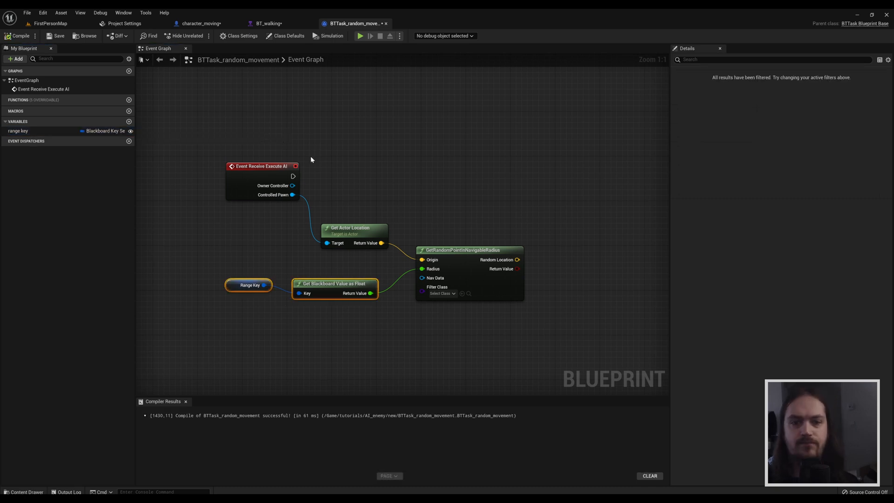
Return to character_moving's event graph and delete the two unused event nodes.
click(201, 23)
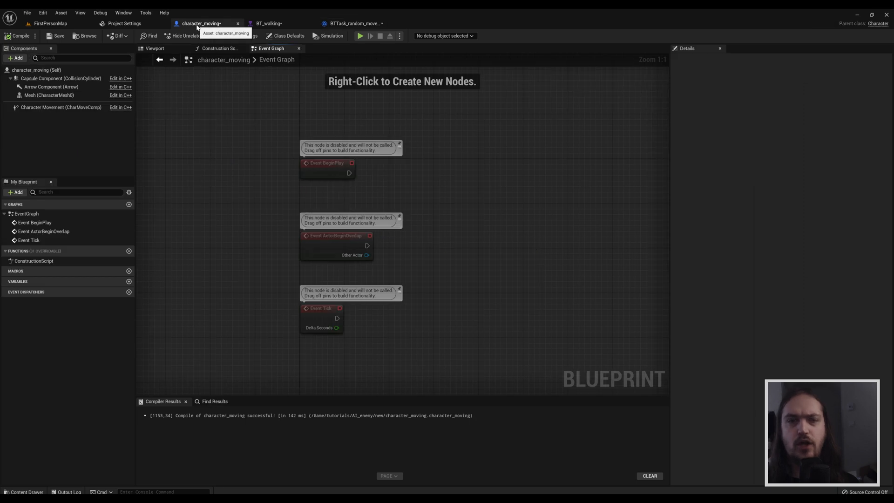
click(154, 48)
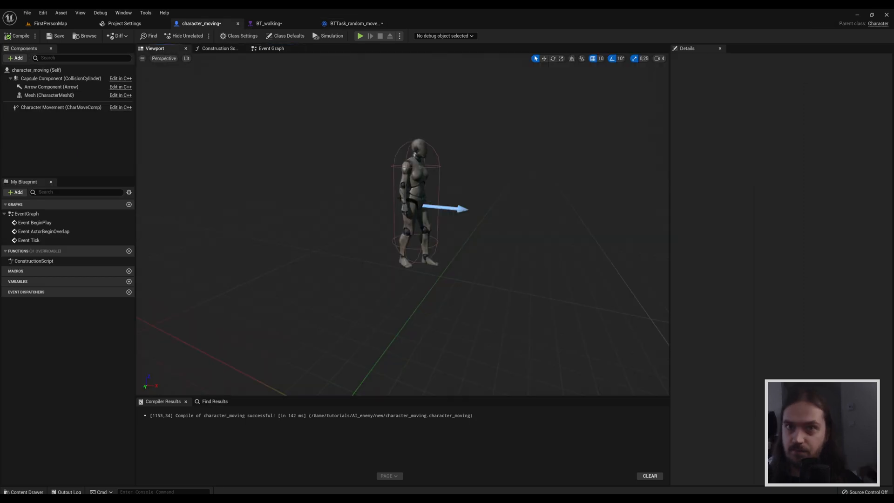
click(271, 47)
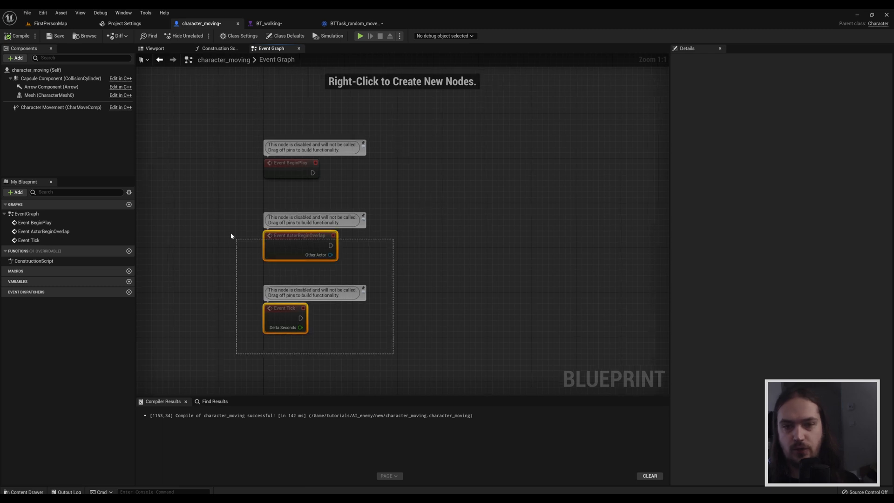
key(Delete)
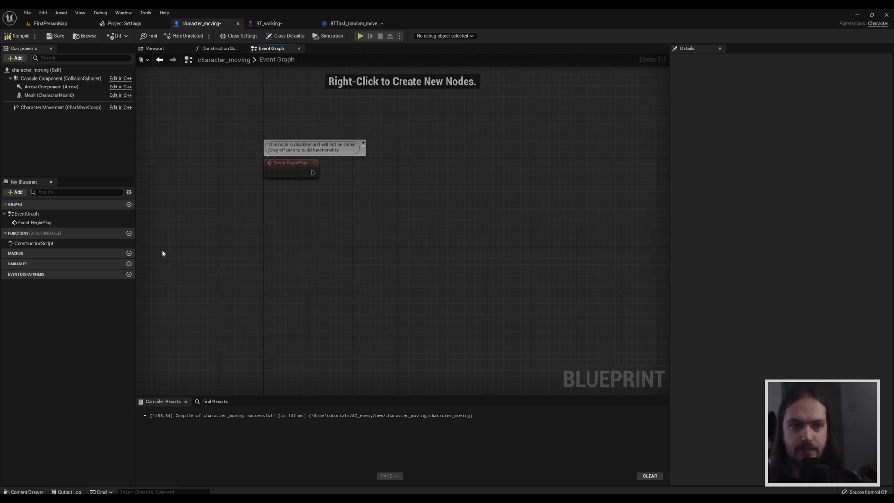
Add a Float variable named range and show its default value settings.
click(129, 264)
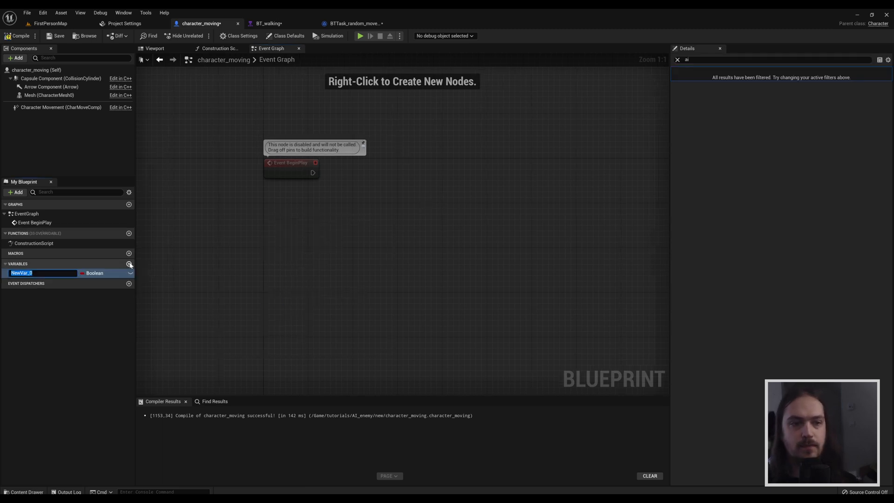
text(ran)
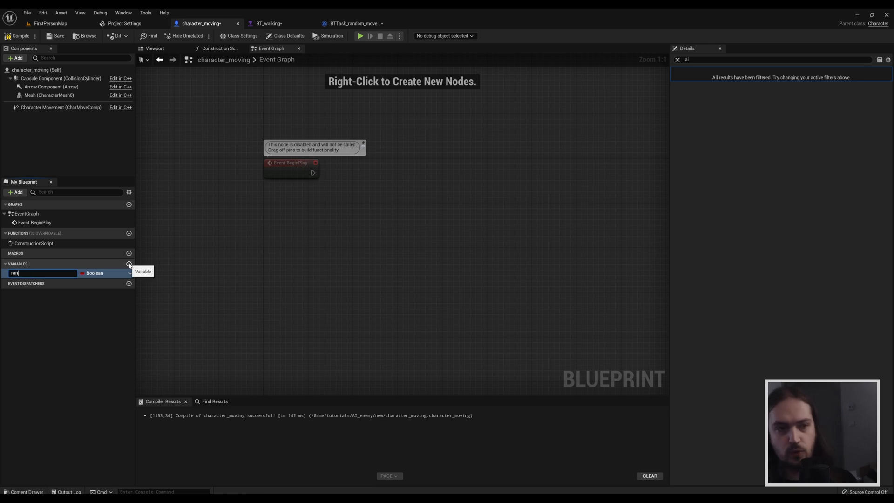
click(106, 273)
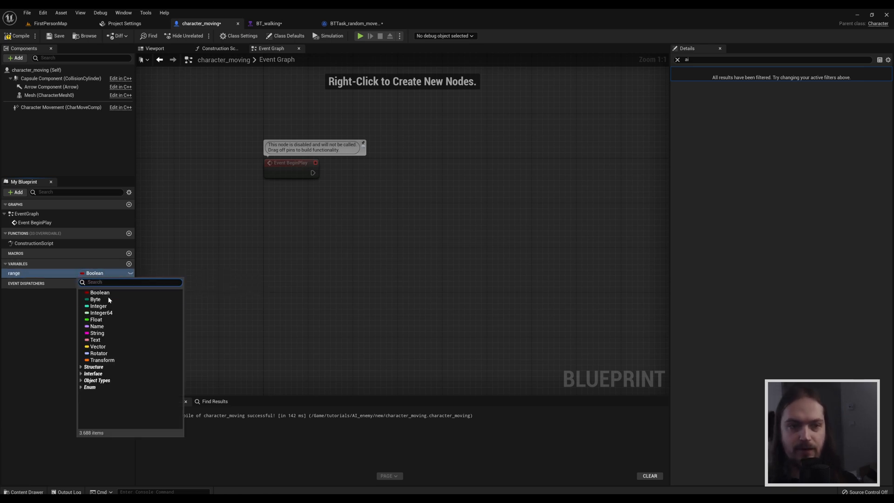
click(96, 320)
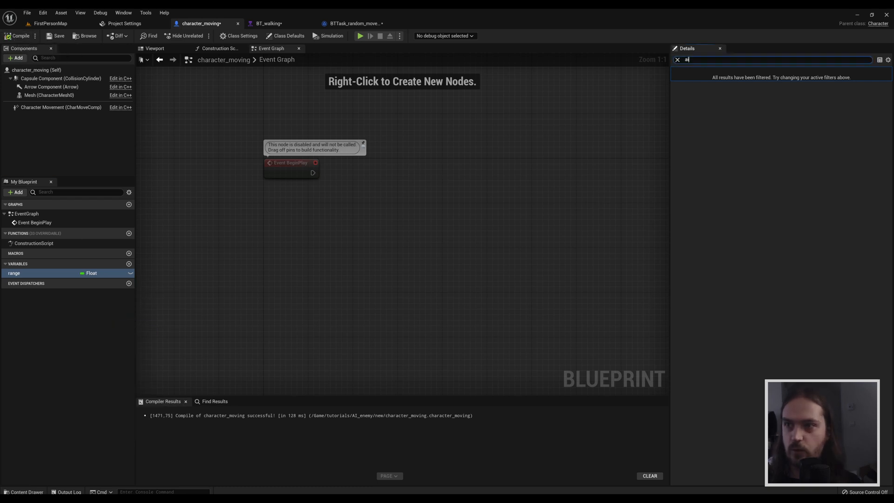
click(677, 59)
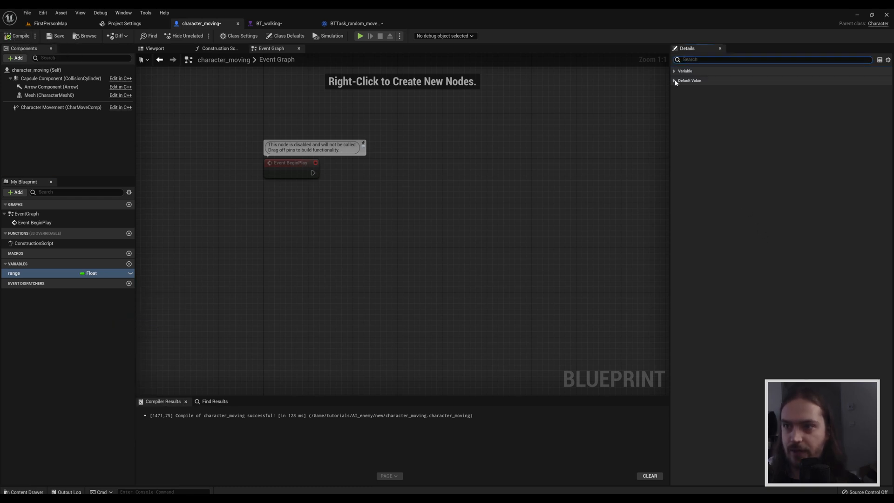
click(675, 80)
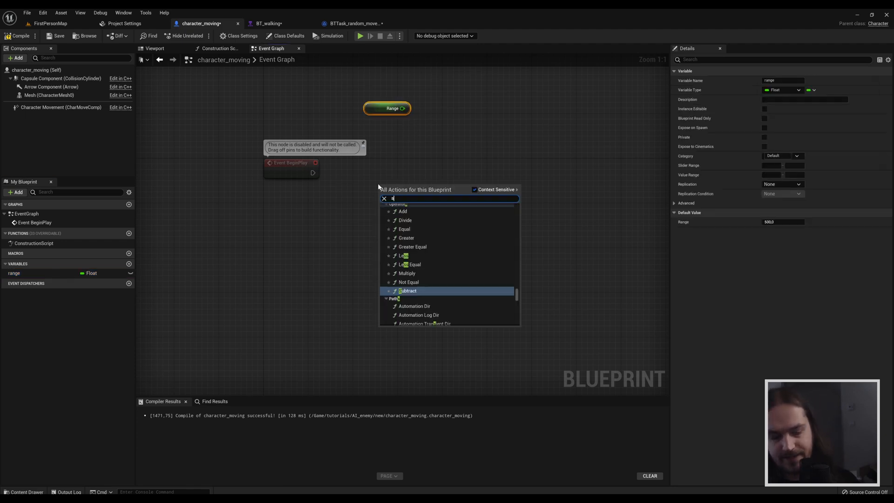
Add a blackboard Set Value as Float node after BeginPlay (context sensitive off).
text(set value as)
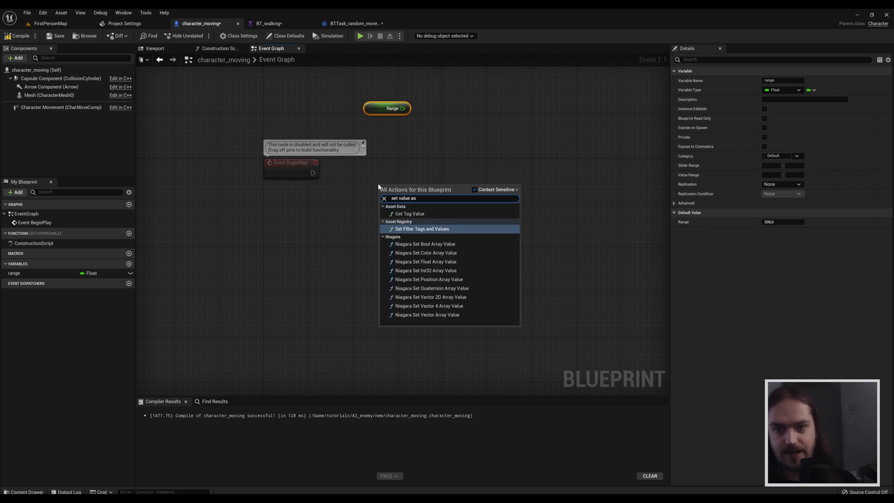
text(float)
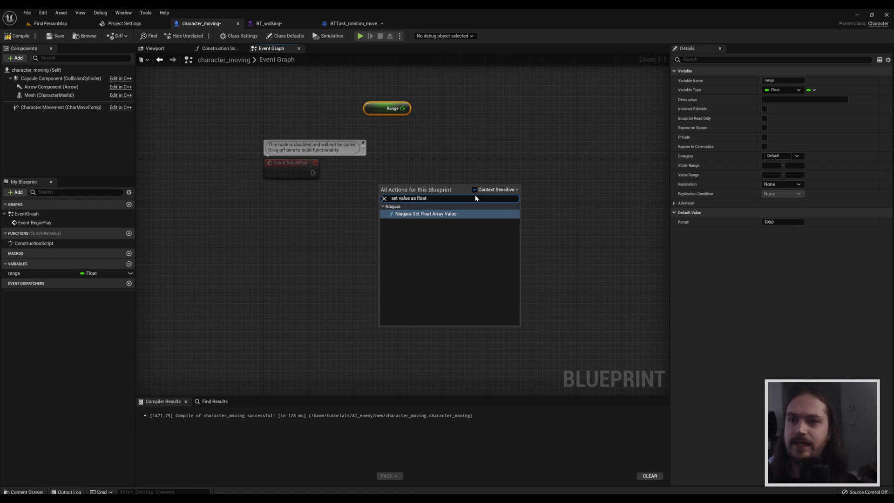
mouse_move(496, 189)
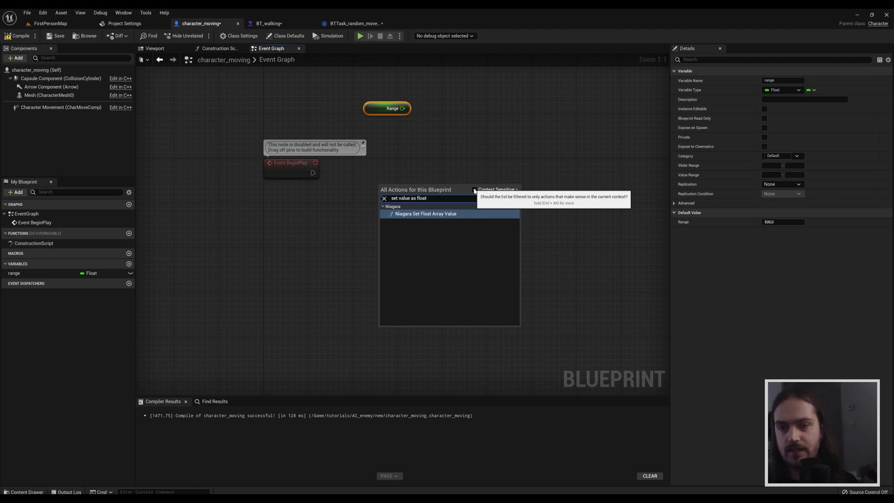
click(475, 189)
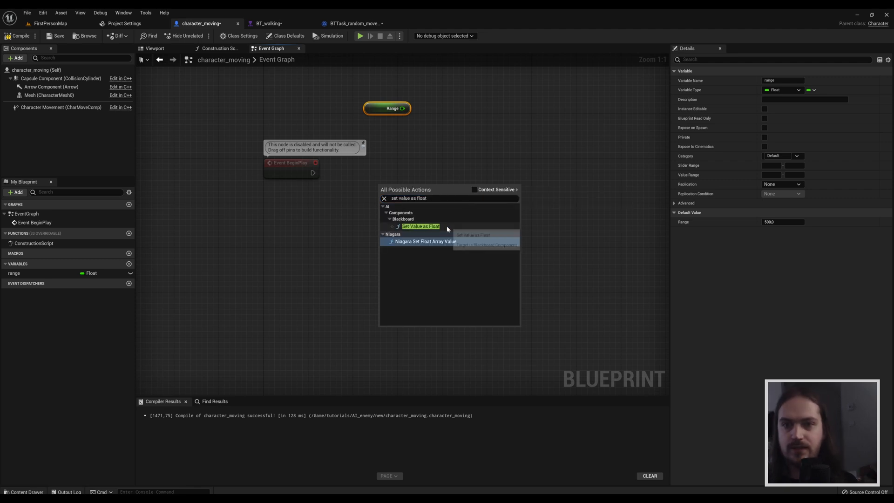
click(421, 227)
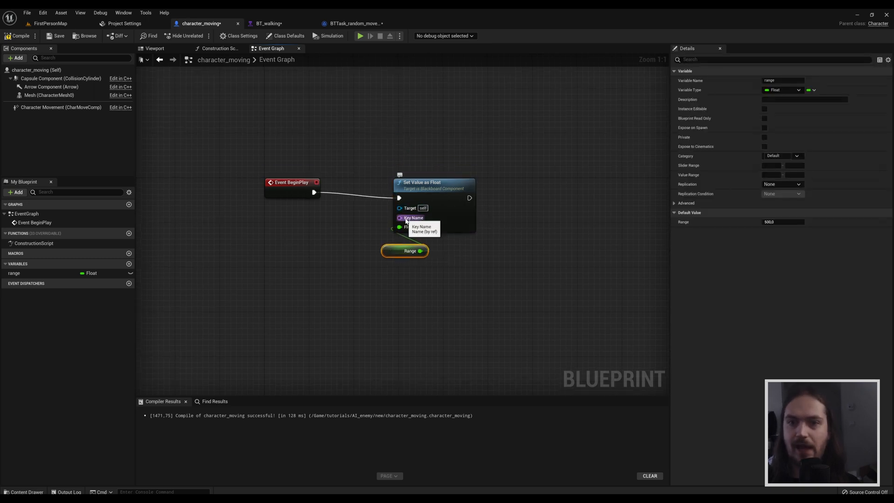
Feed the node a Make Literal Name 'Range' key and a Get Blackboard target.
click(319, 232)
text(make liter)
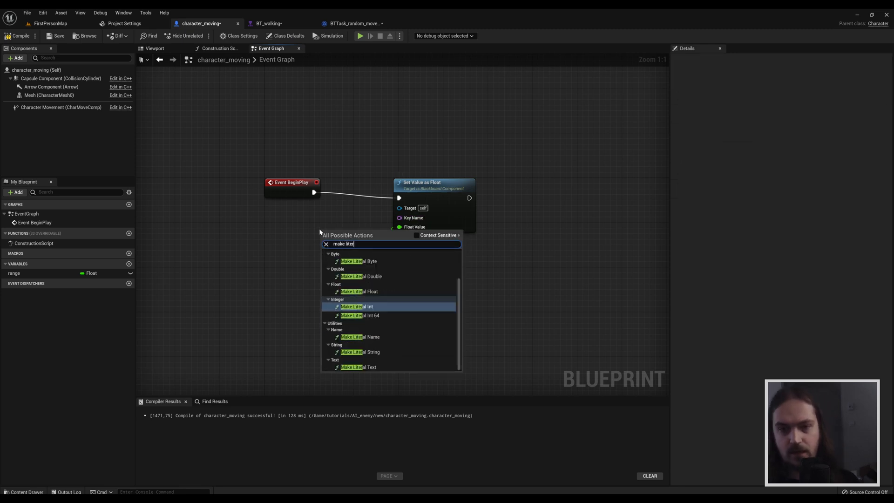
click(361, 336)
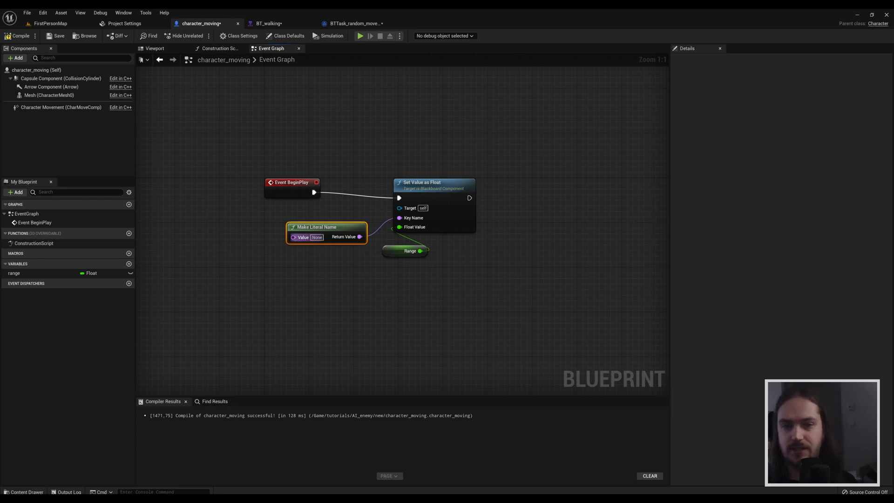
click(316, 236)
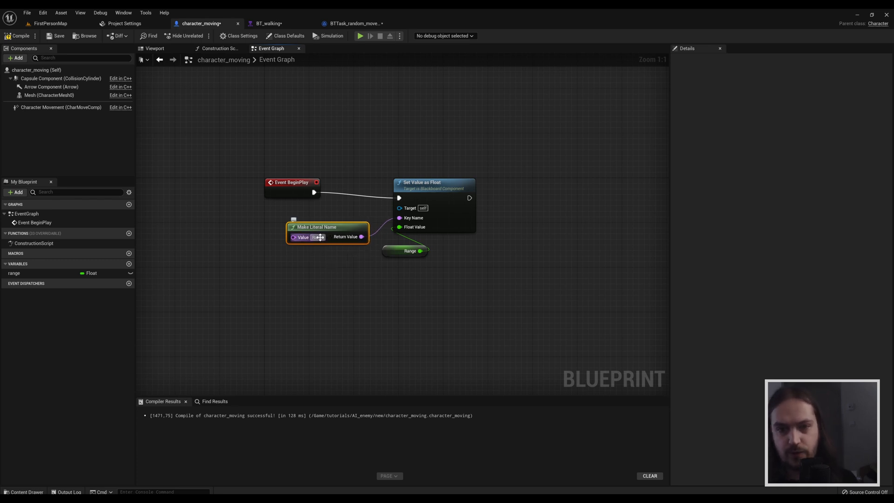
click(398, 149)
text(get black)
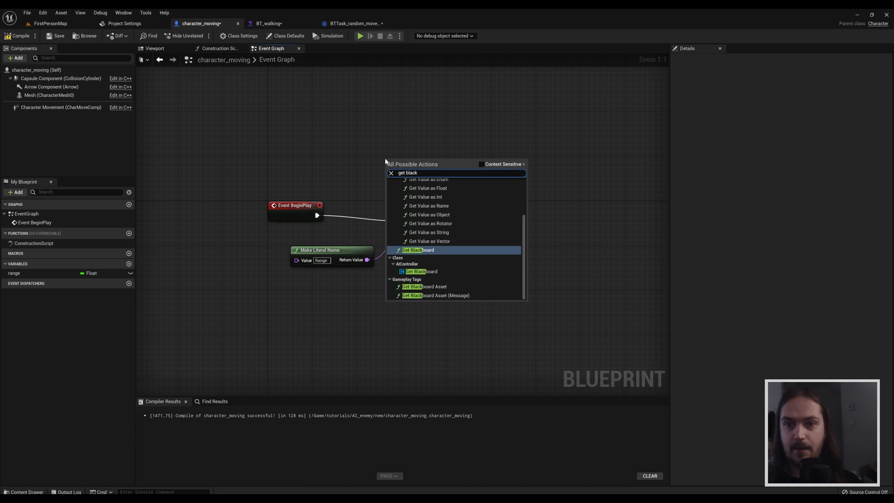
click(418, 250)
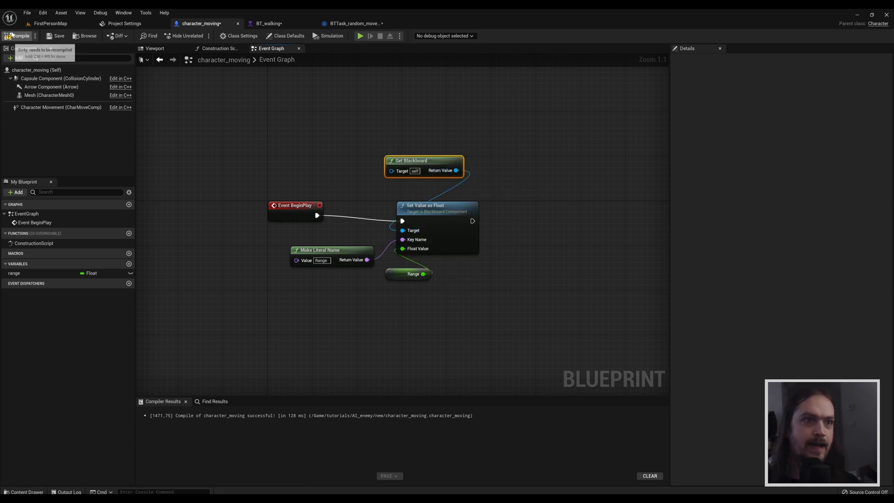
mouse_move(354, 23)
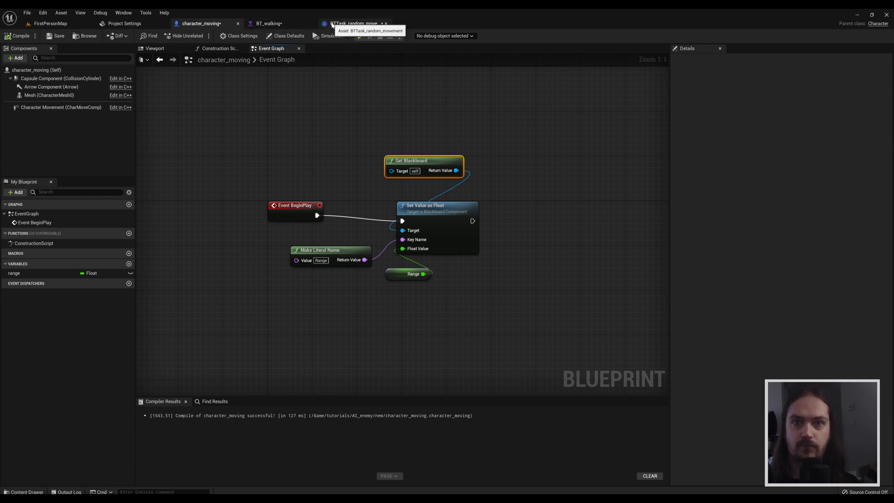
In BTTask_random_movement add Move To Location or Actor from the execute event, removing the extra Move to Location.
click(354, 24)
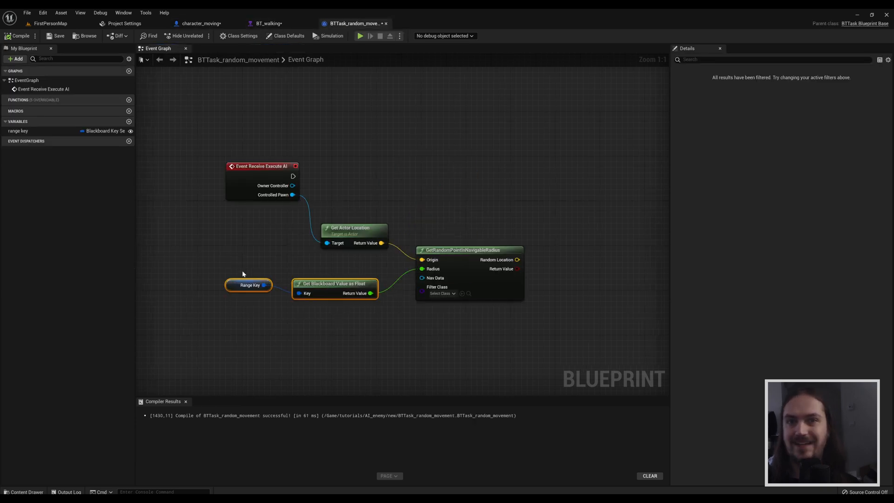
mouse_move(397, 244)
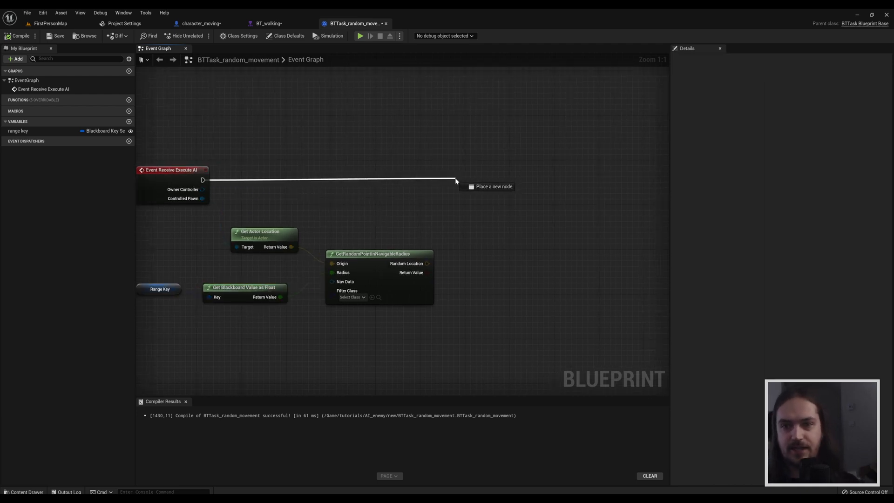
click(456, 183)
text(move to l)
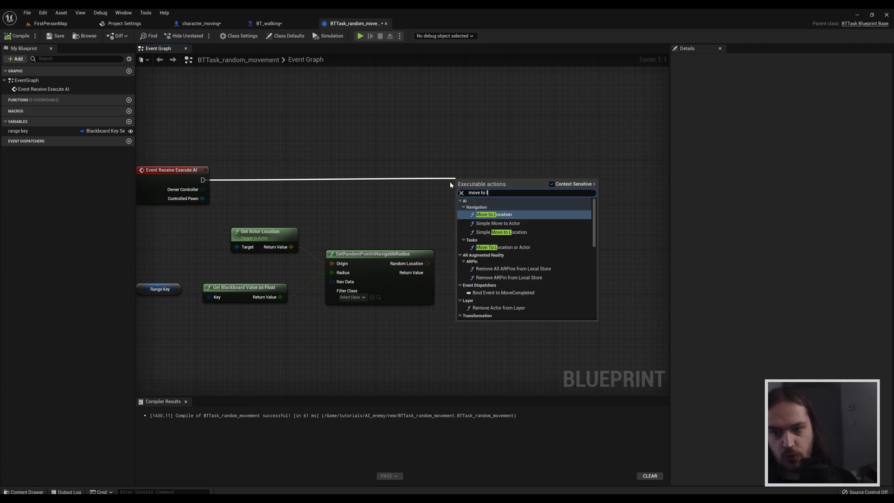
click(504, 247)
text(move to)
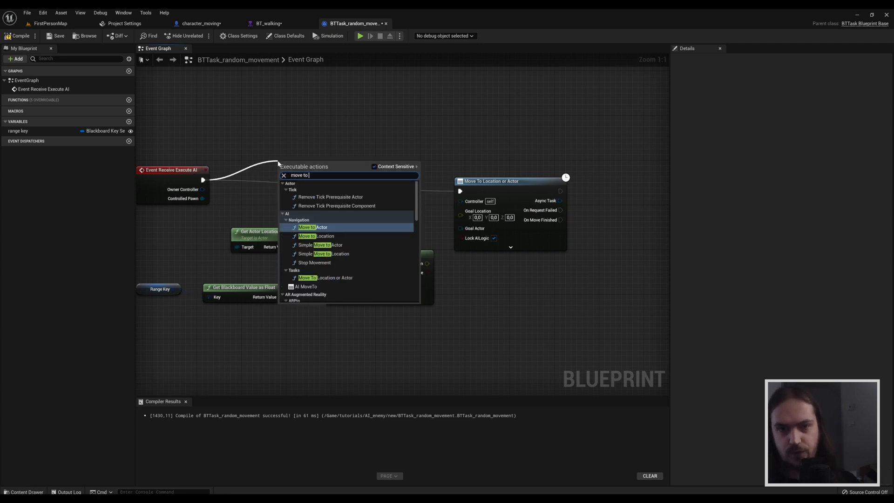
click(316, 236)
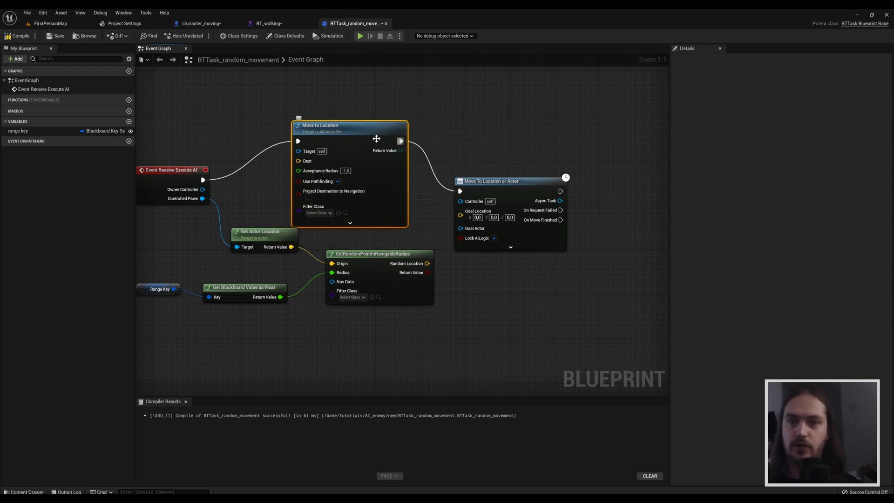
mouse_move(584, 212)
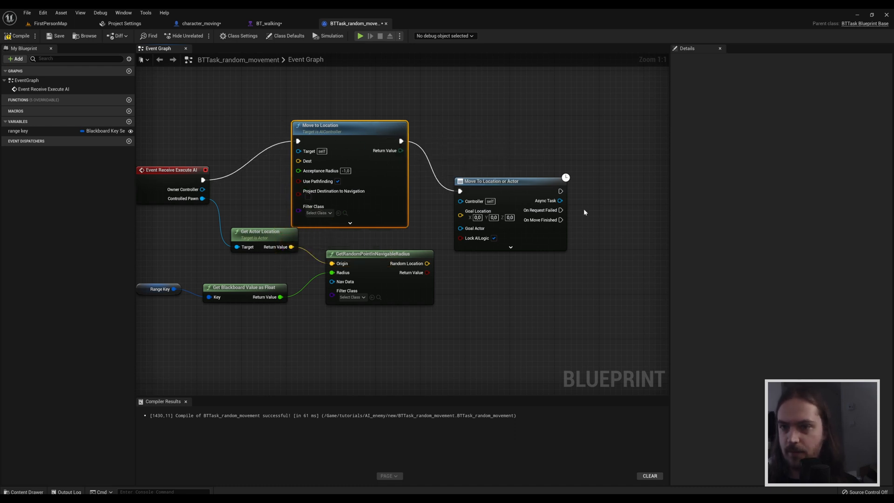
mouse_move(540, 220)
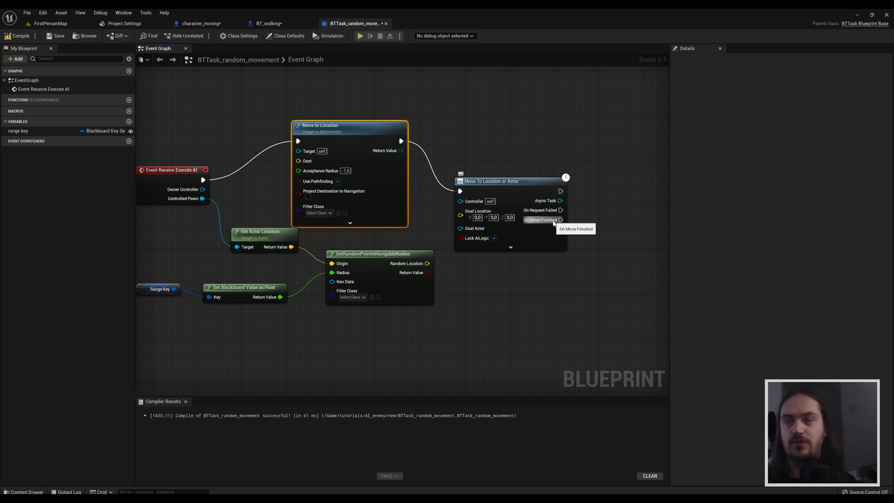
mouse_move(433, 123)
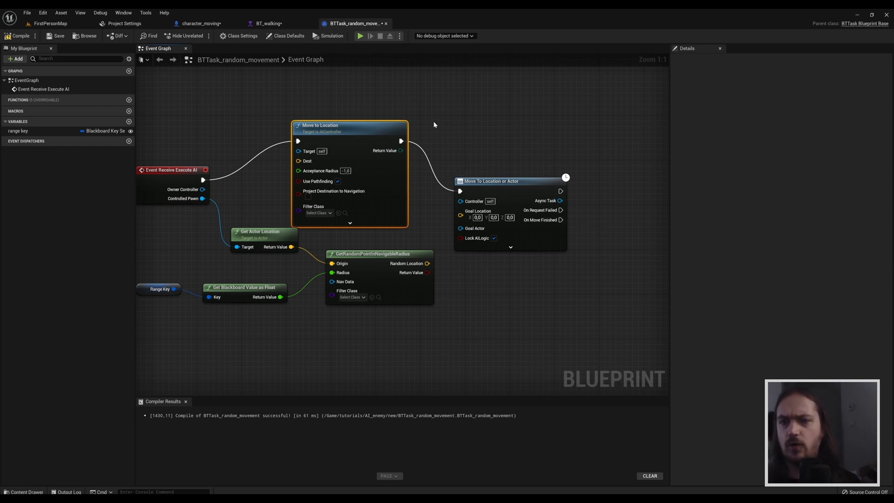
key(Delete)
text(fin)
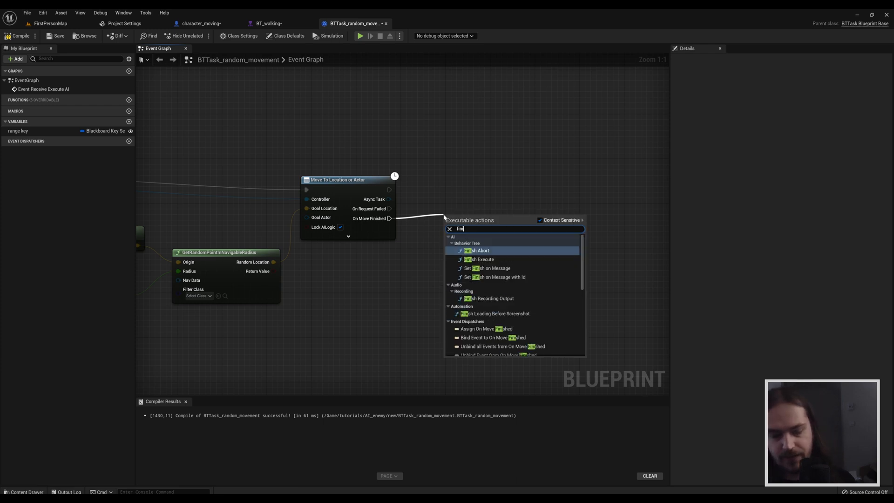
End the task with Finish Execute nodes marking the move as success or failure.
click(479, 260)
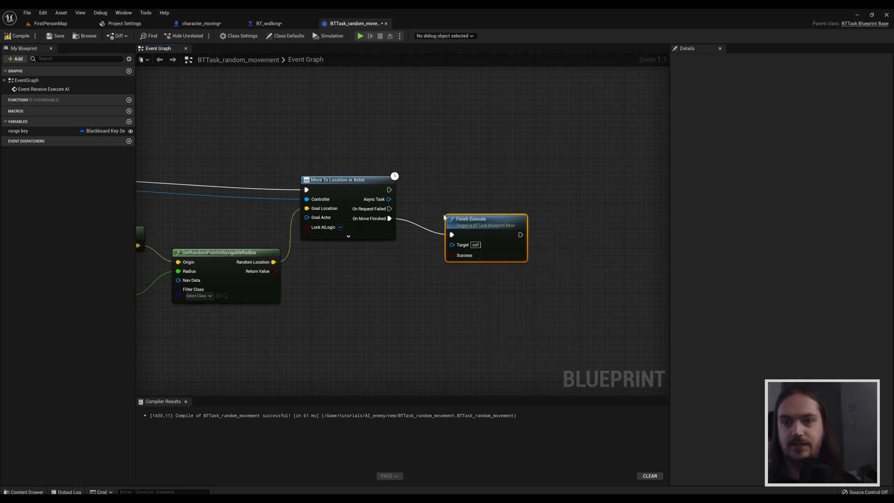
click(478, 256)
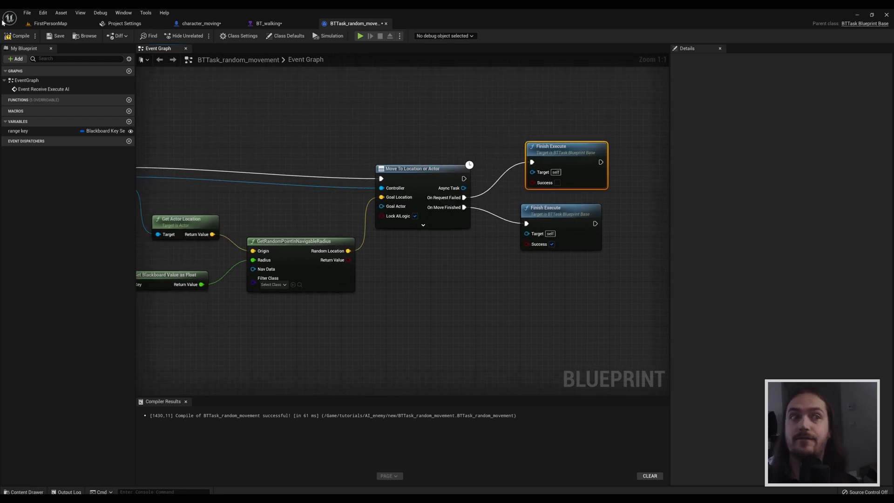
click(269, 23)
text(btt)
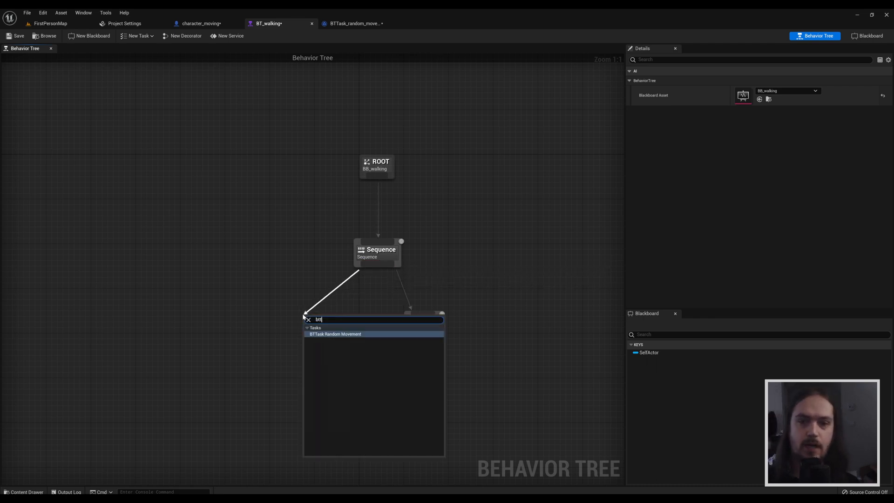
Add BTTask Random Movement under BT_walking's Sequence and look at its Range Key choices.
click(335, 333)
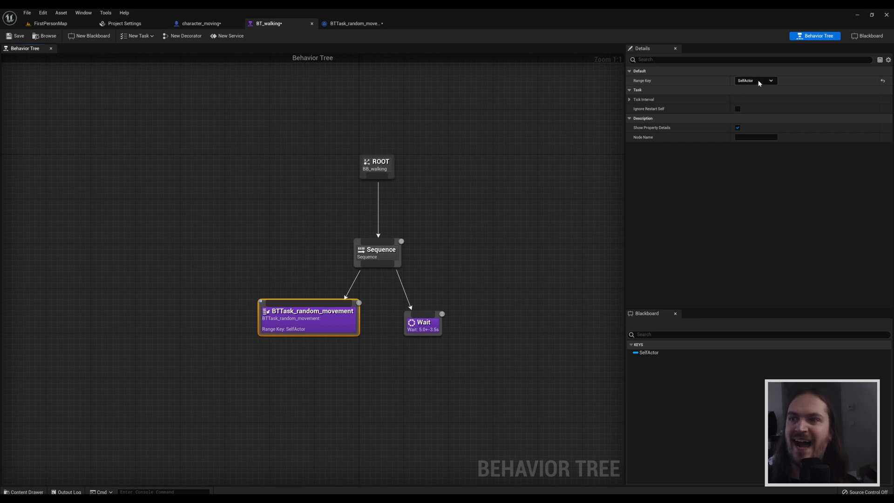
click(770, 80)
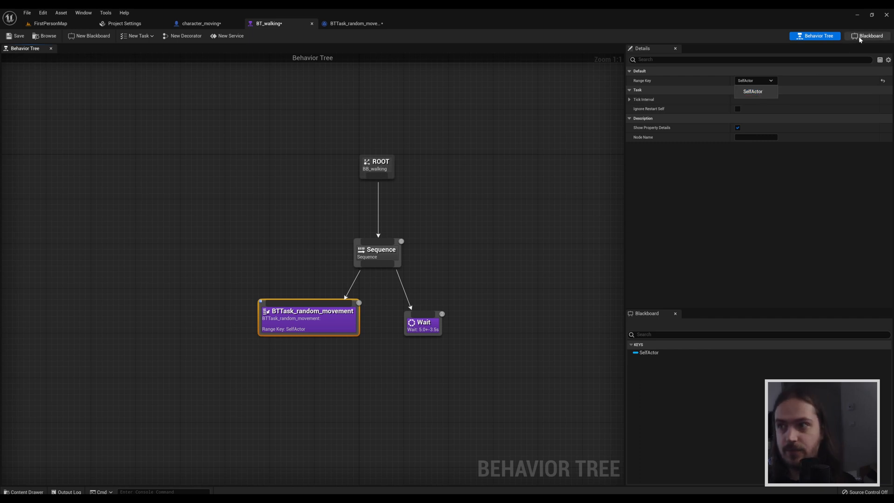
Add a new Float key named Range to the BB_walking blackboard.
click(868, 36)
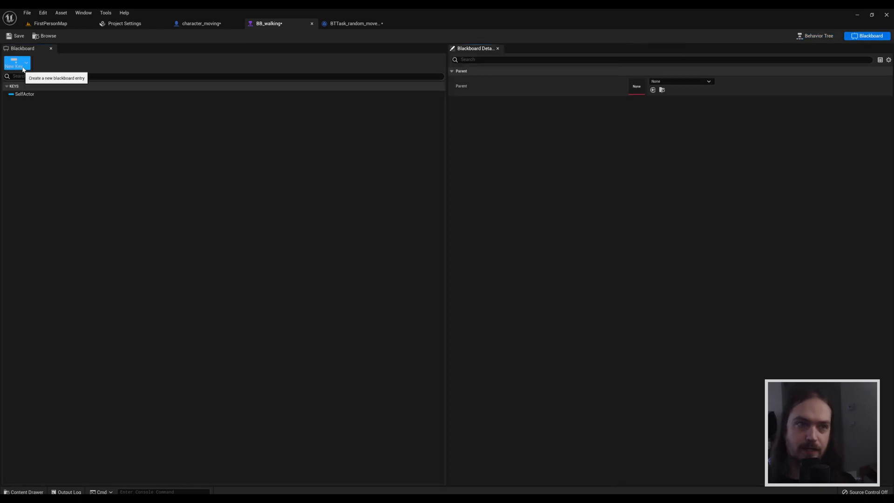
click(27, 63)
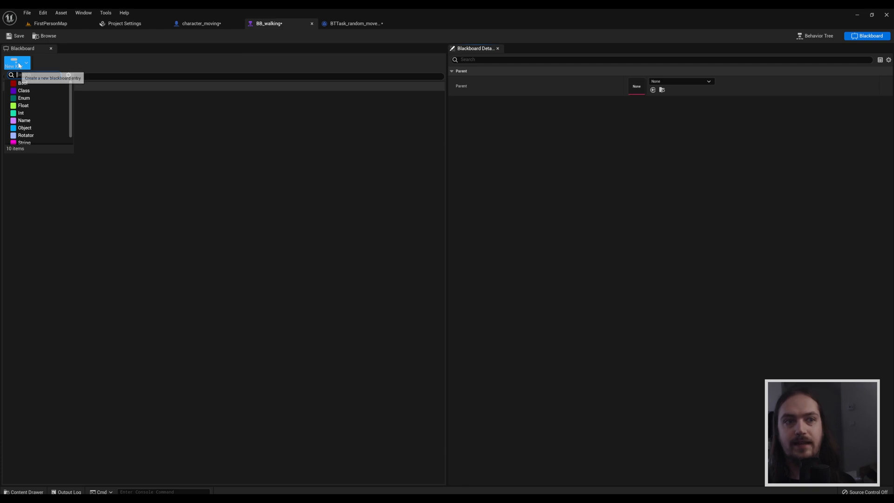
mouse_move(21, 112)
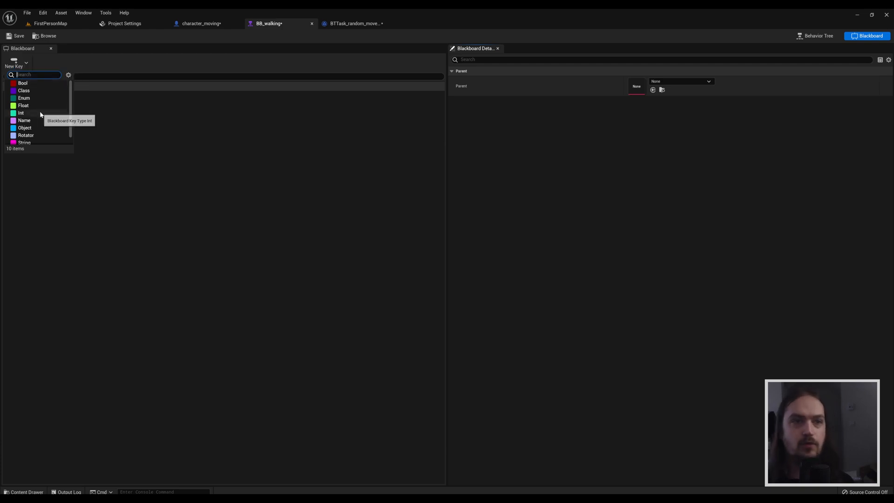
mouse_move(22, 105)
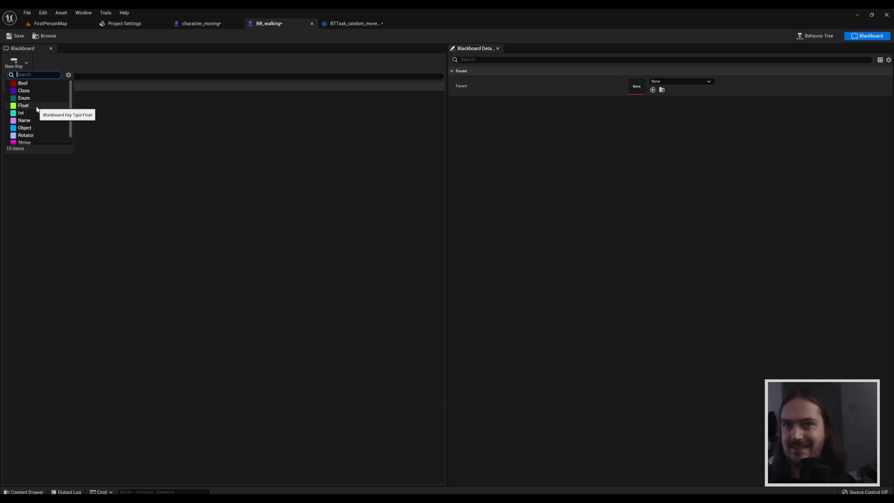
click(23, 105)
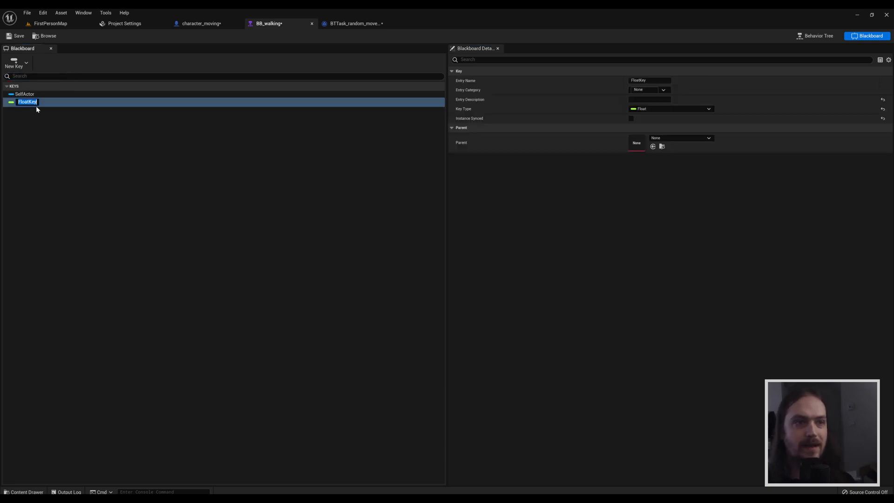
text(Range)
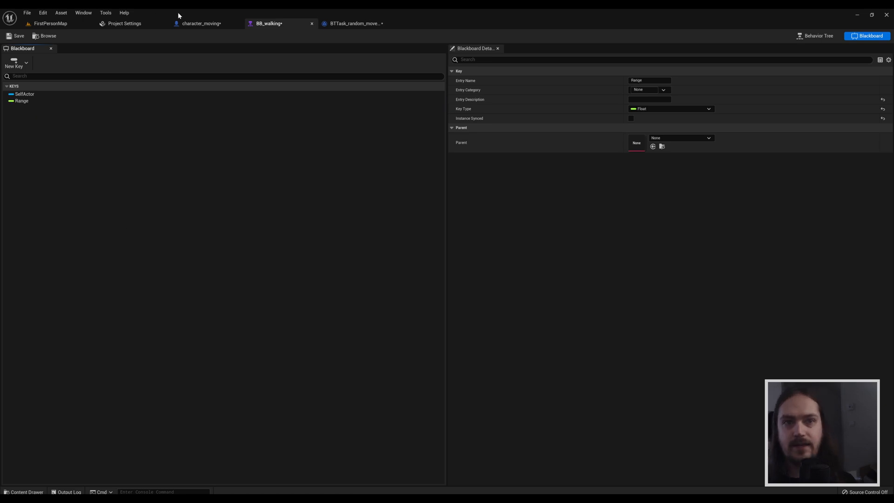
Check character_moving, then reopen the Range Key choices of the task in BT_walking.
click(202, 23)
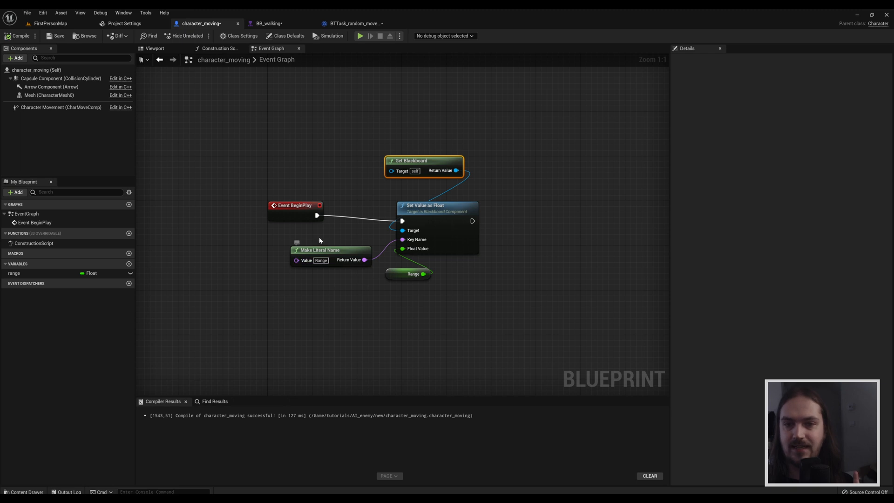
click(266, 23)
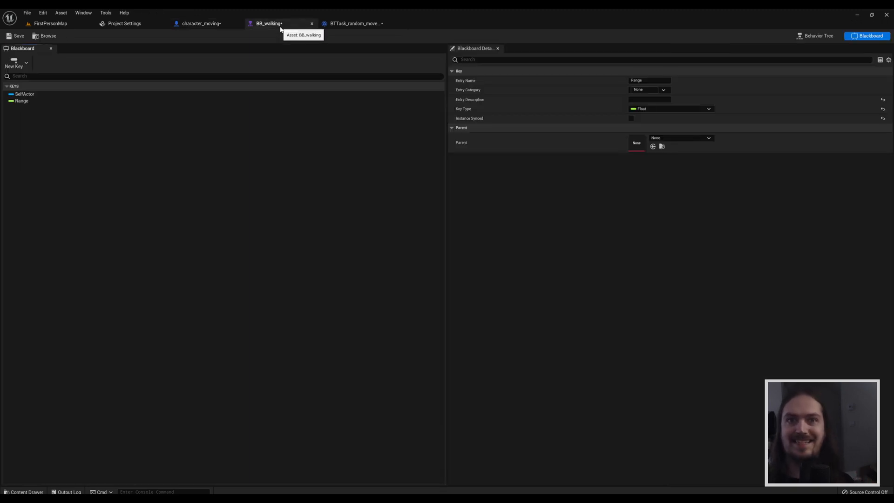
click(201, 23)
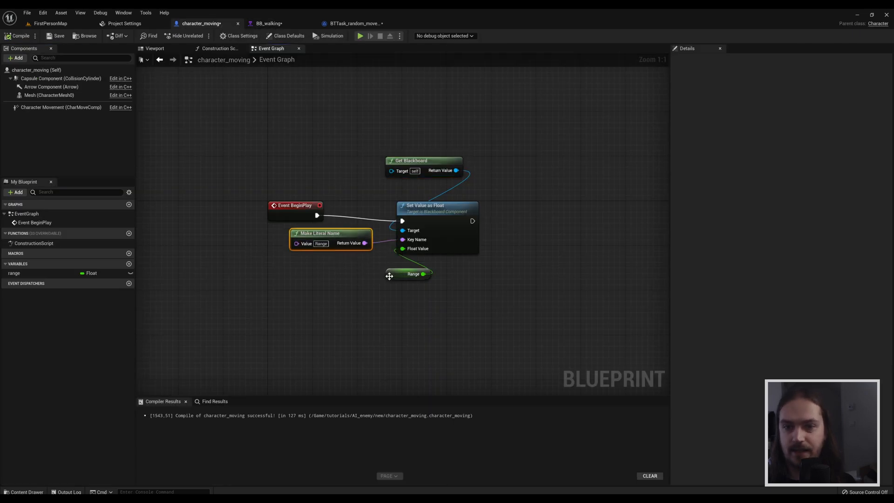
click(268, 24)
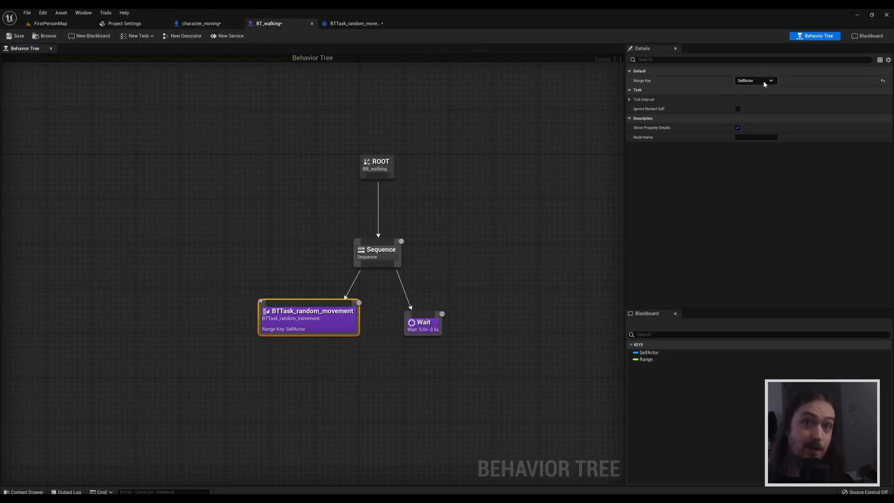
click(771, 81)
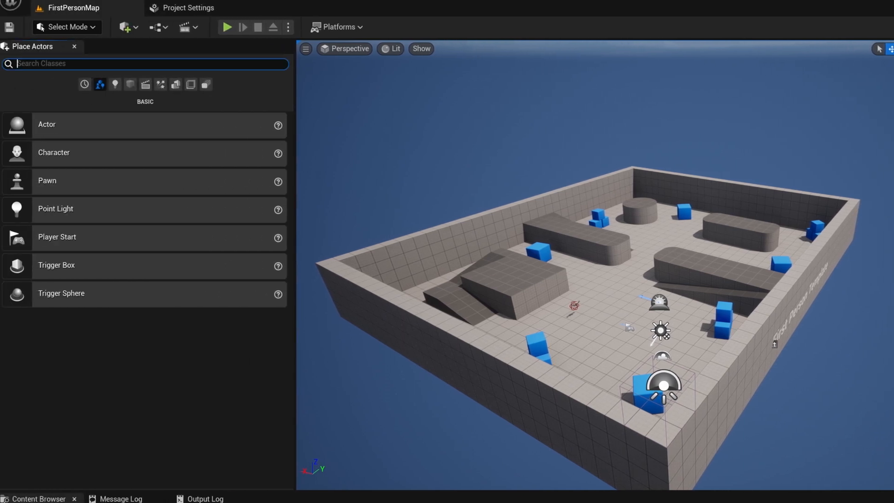
Place a NavMeshBoundsVolume and set its brush X, Y, Z to large values covering the floor.
text(nav)
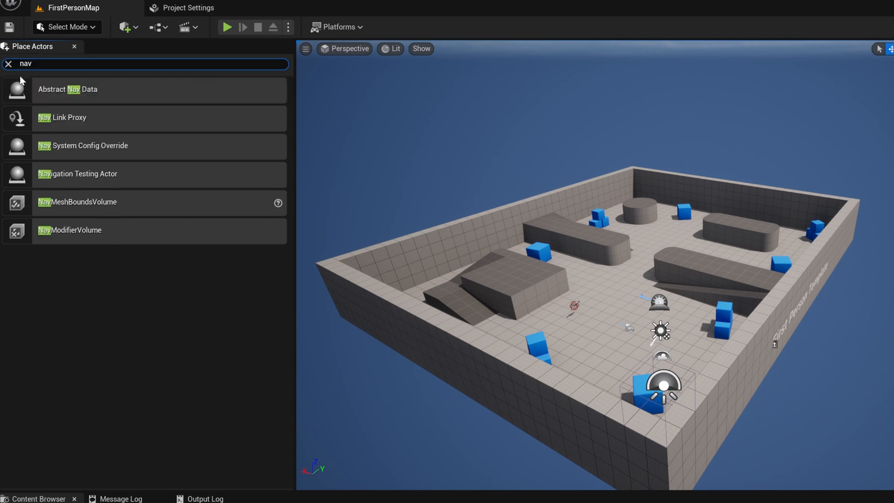
text(m)
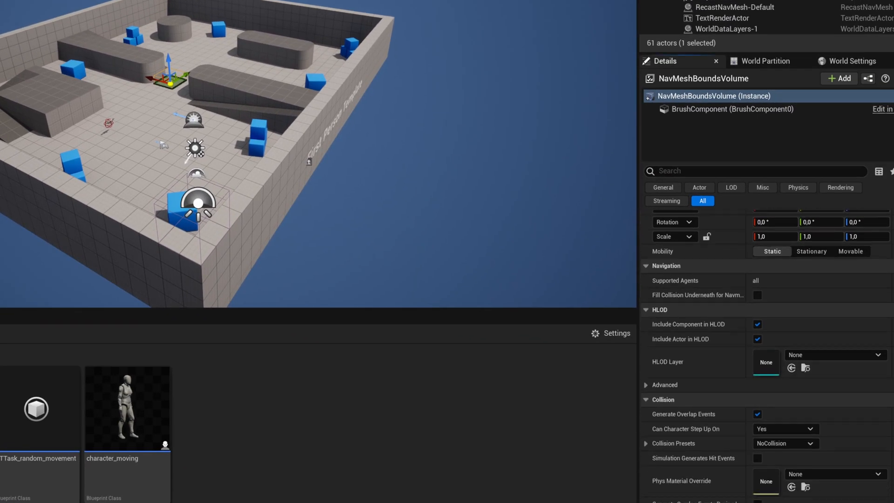
scroll(down, 3)
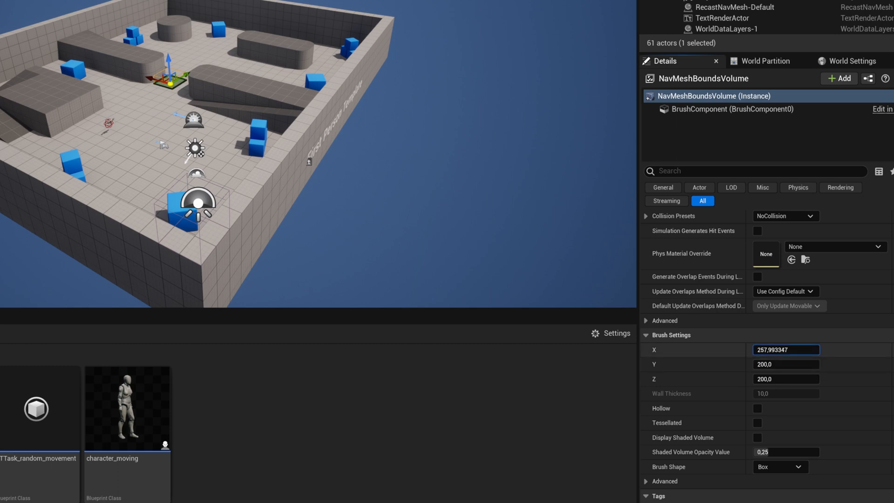
text(759,127441)
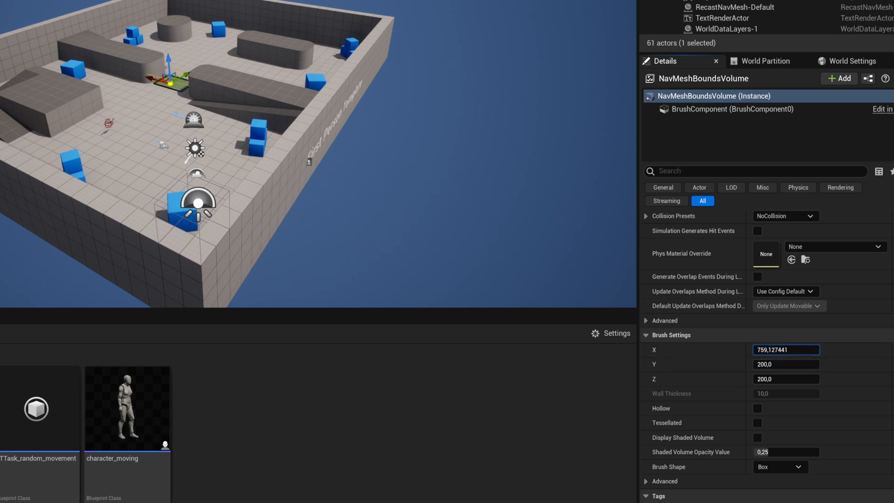
text(3144,765869)
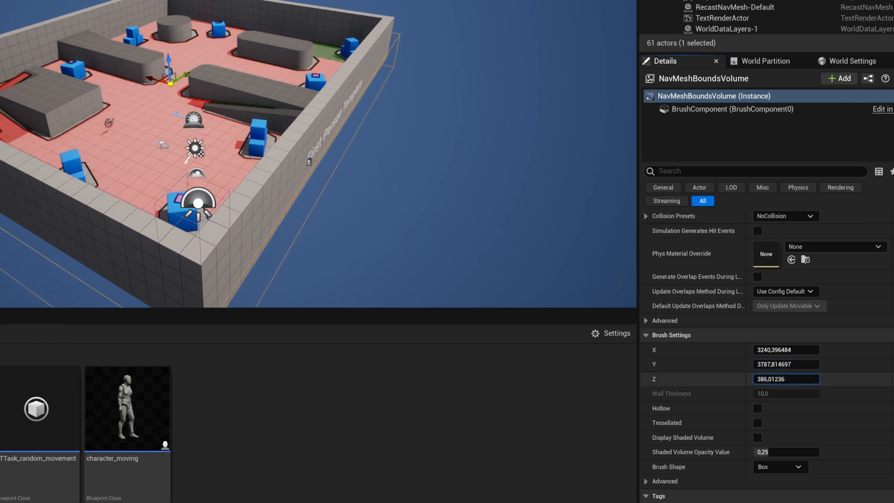
text(721.404785)
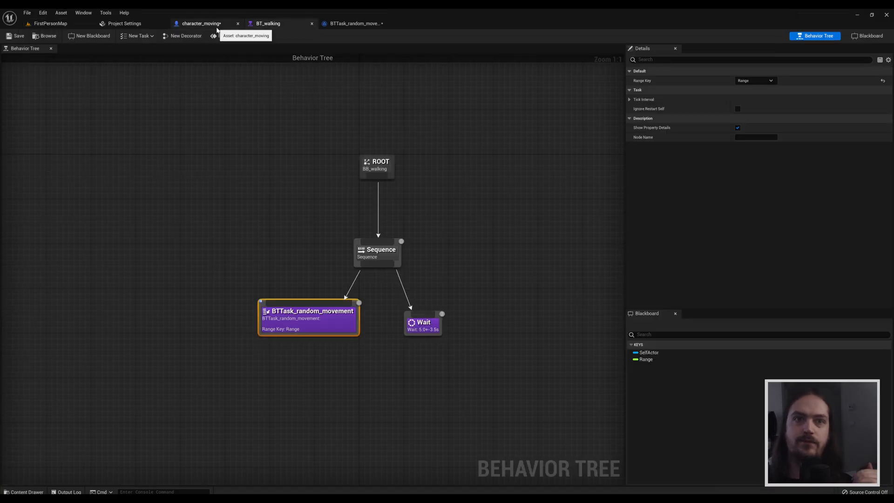
In aic_walker add Run Behavior Tree after BeginPlay and pick its behavior tree asset.
click(200, 24)
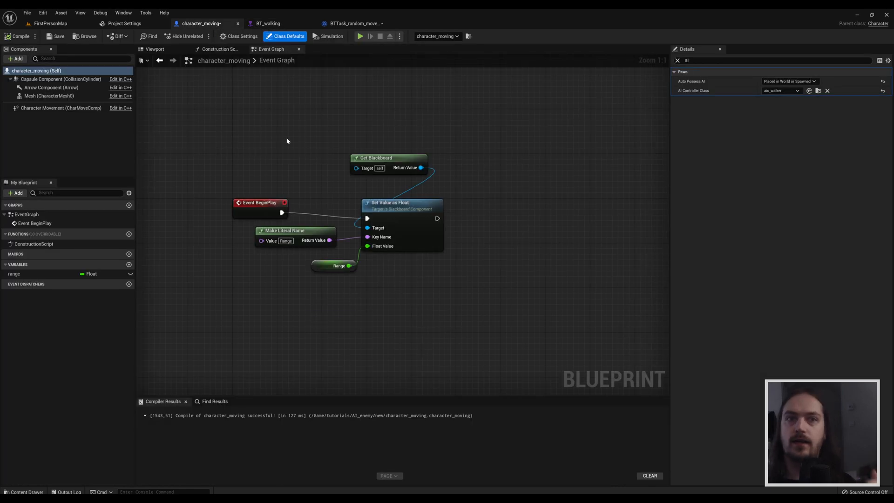
click(51, 24)
text(run)
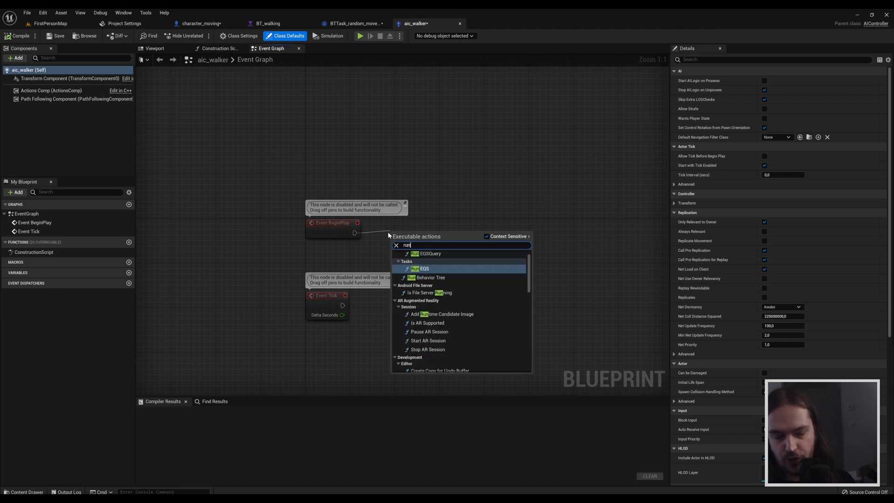
click(428, 277)
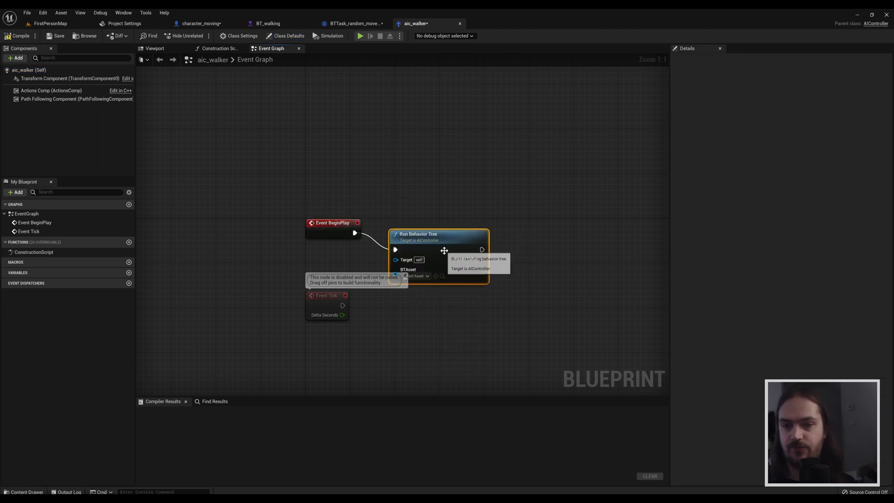
click(415, 276)
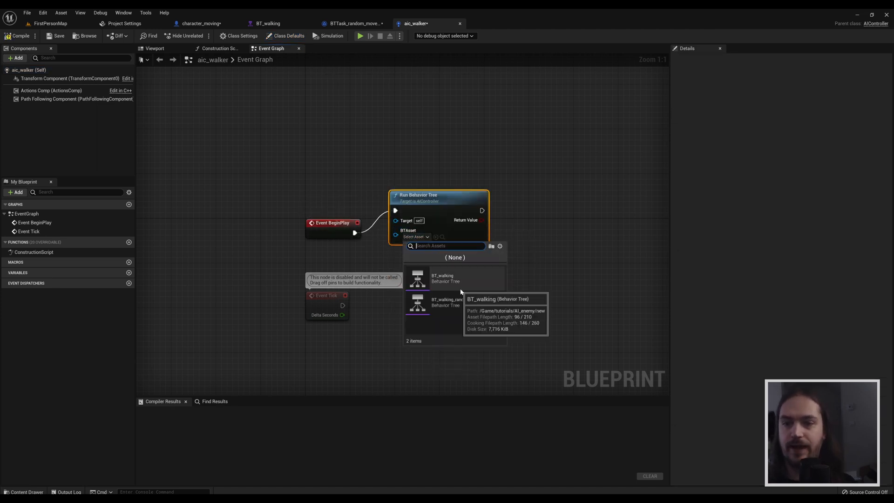
mouse_move(451, 302)
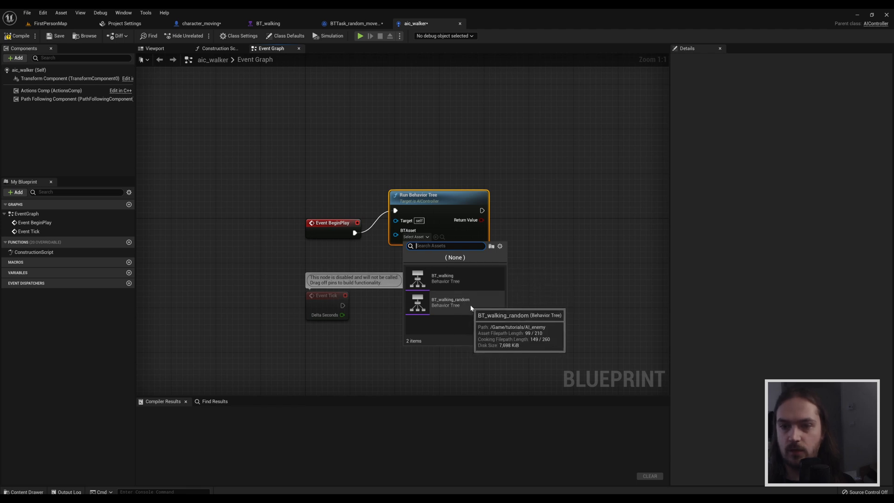
click(450, 302)
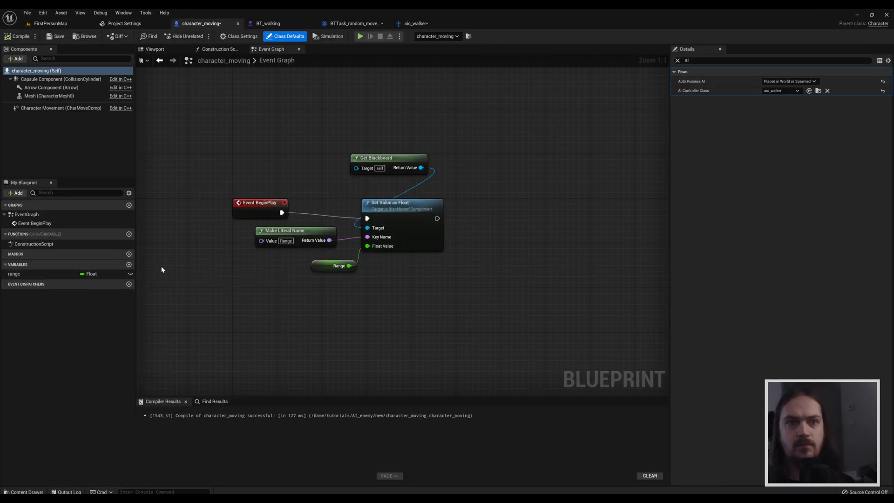
mouse_move(131, 277)
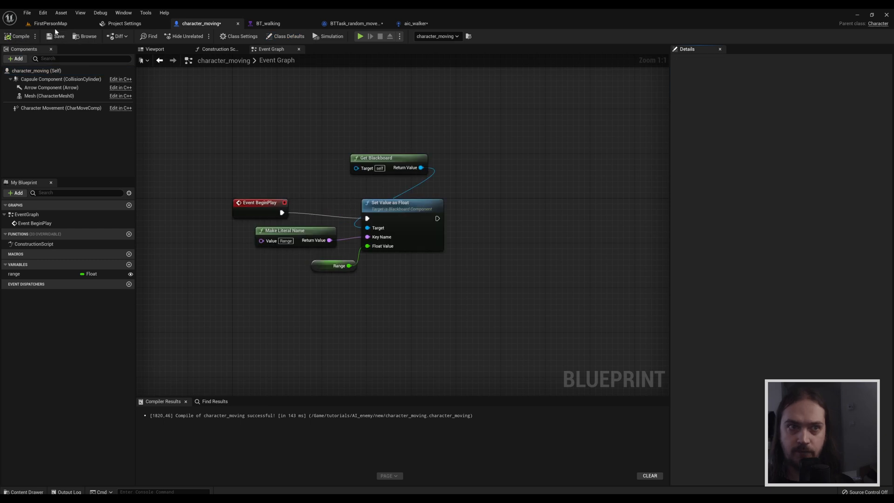
Set the duplicated character's Range to 1000 in FirstPersonMap and play the level.
click(50, 23)
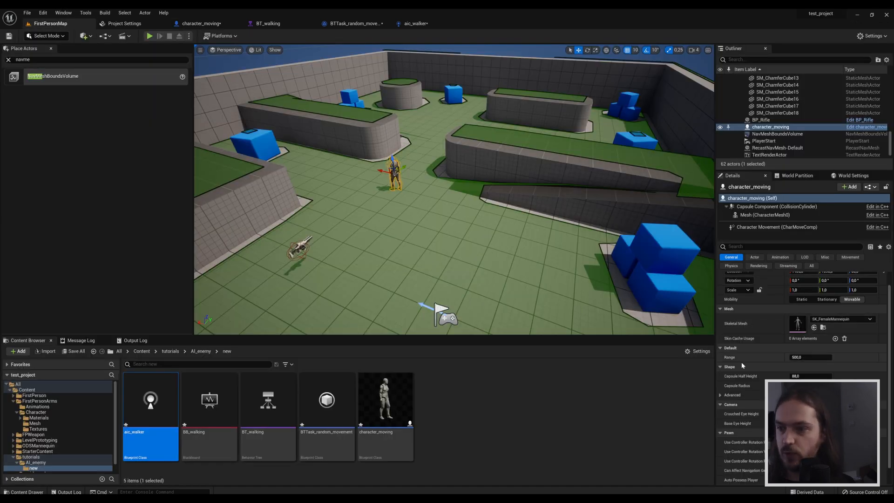
triple_click(811, 357)
text(1000)
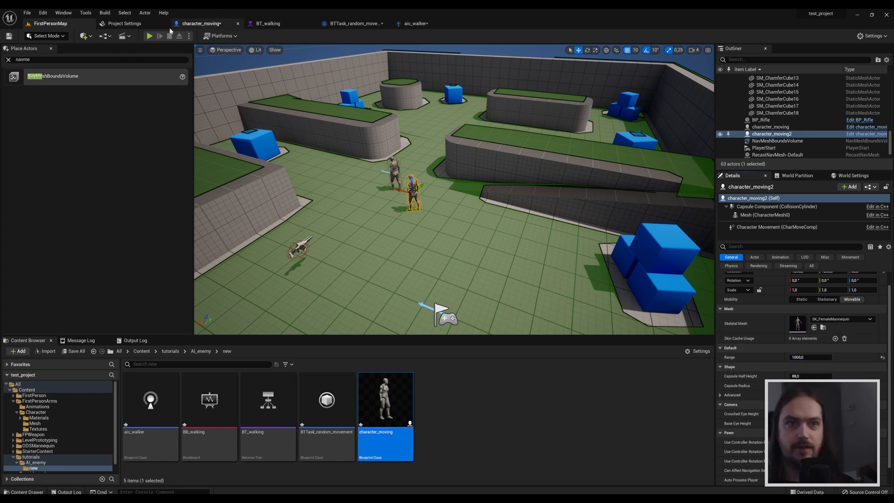
click(149, 36)
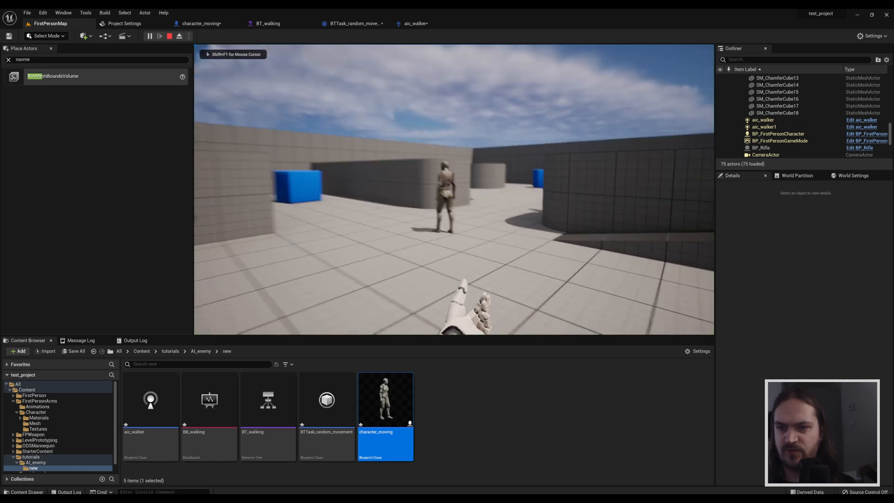